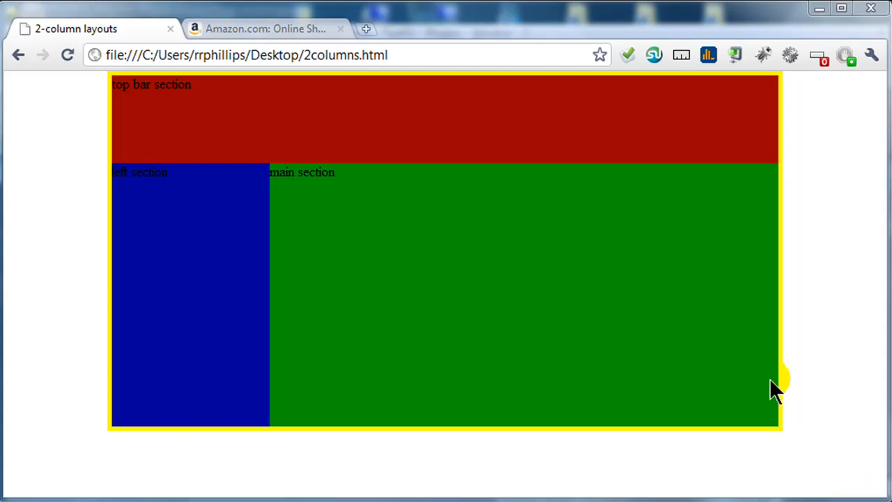
mouse_move(289, 230)
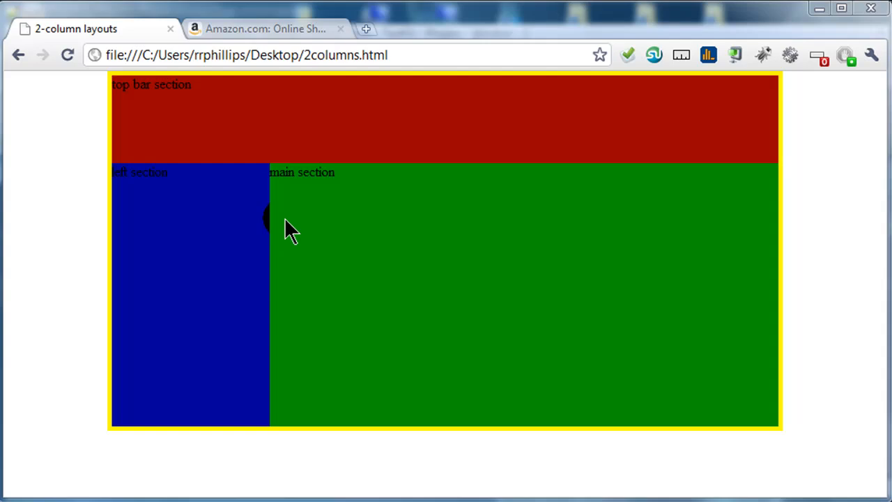
mouse_move(300, 283)
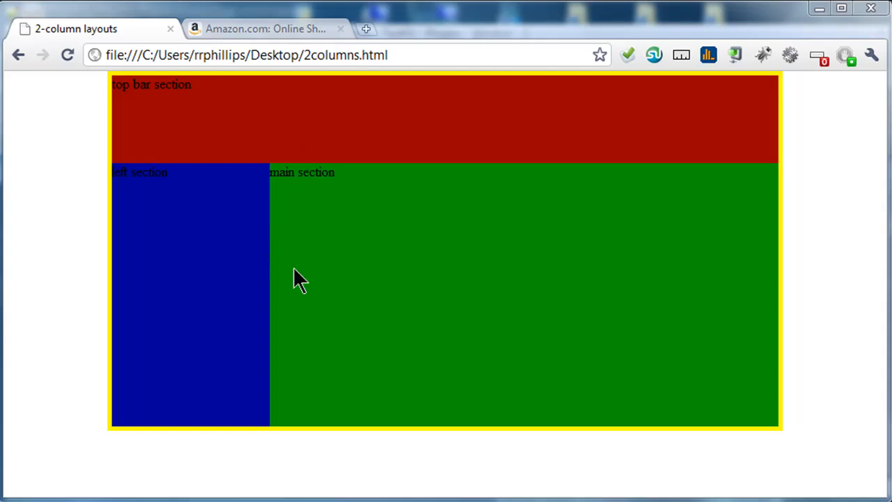
mouse_move(850, 35)
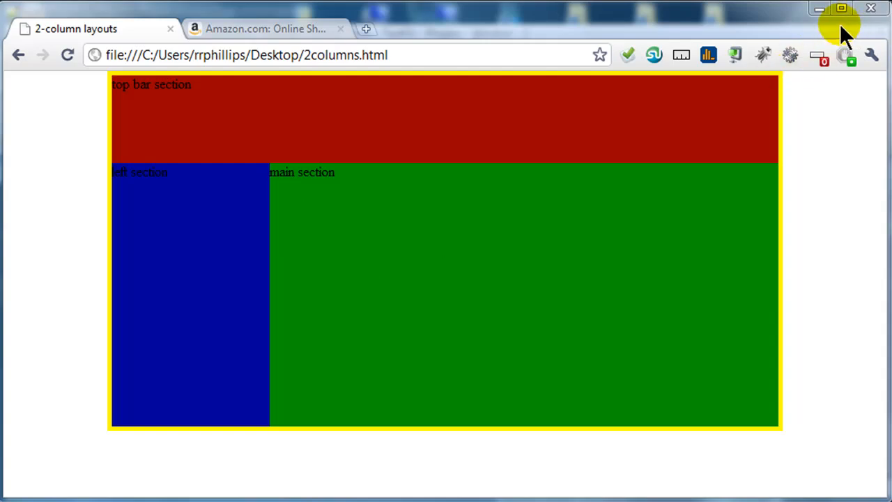
mouse_move(175, 481)
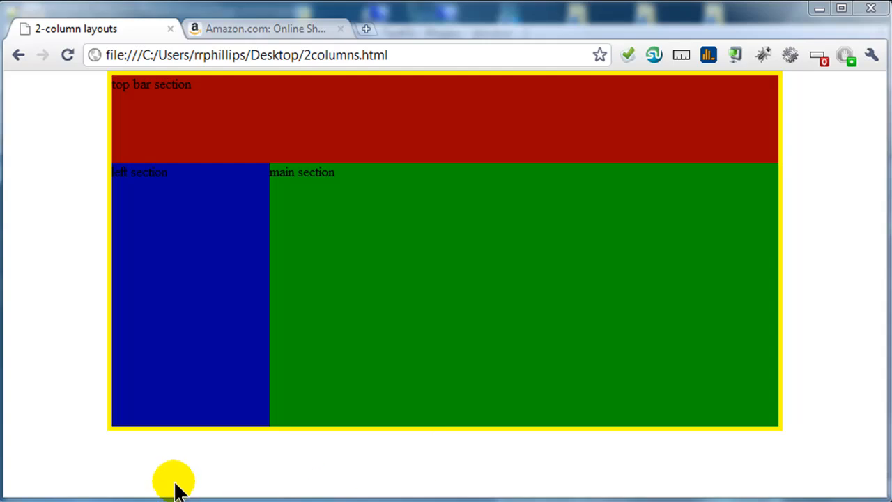
mouse_move(467, 442)
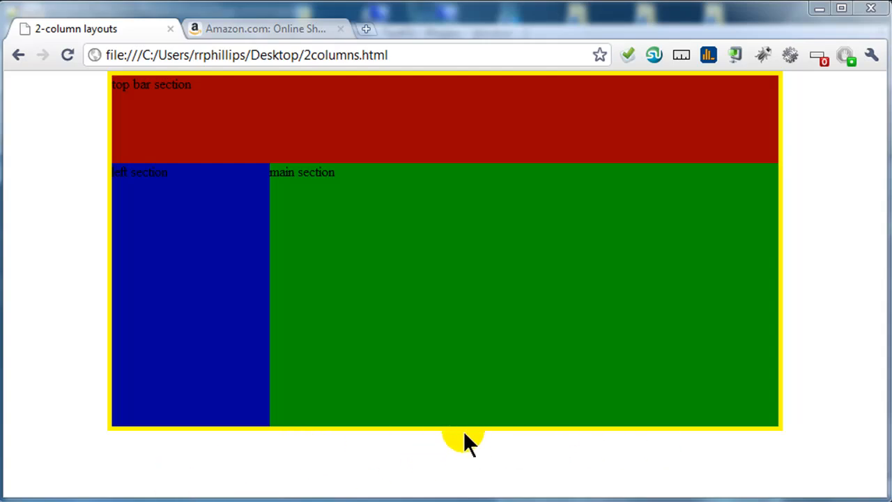
mouse_move(303, 241)
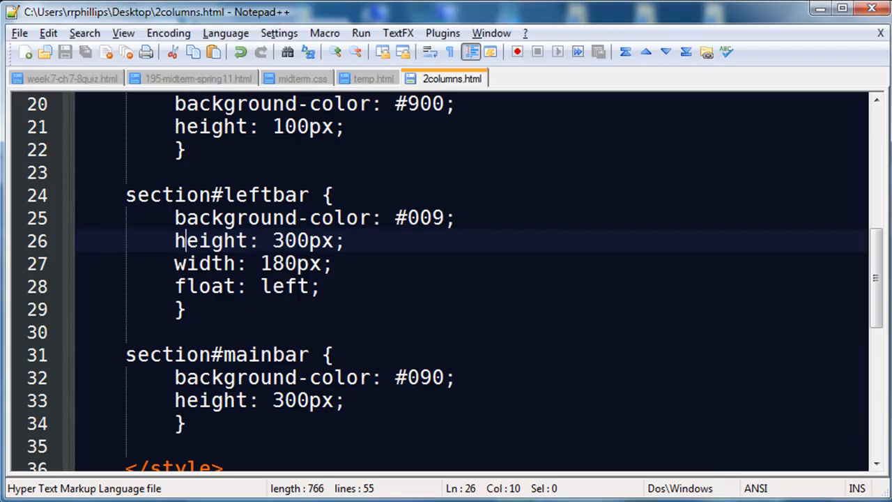
Insert an empty <footer></footer> element on new lines below the mainbar section's closing tag
scroll("down", 3)
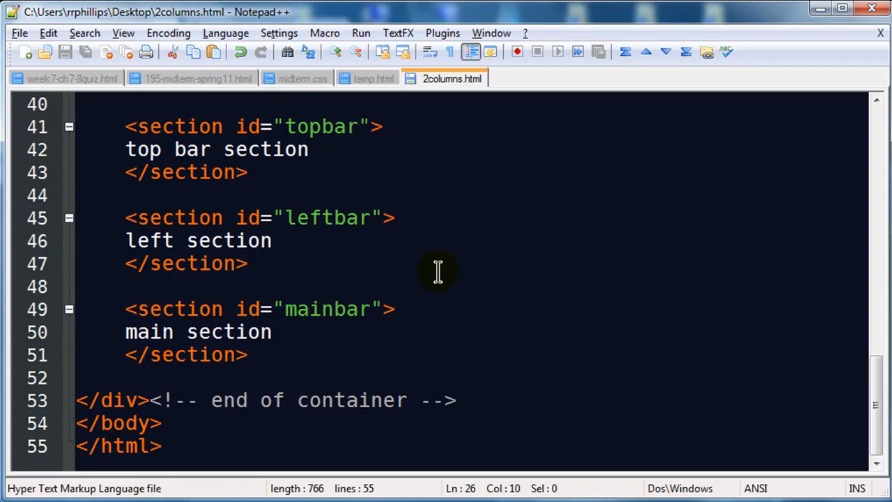
mouse_move(227, 240)
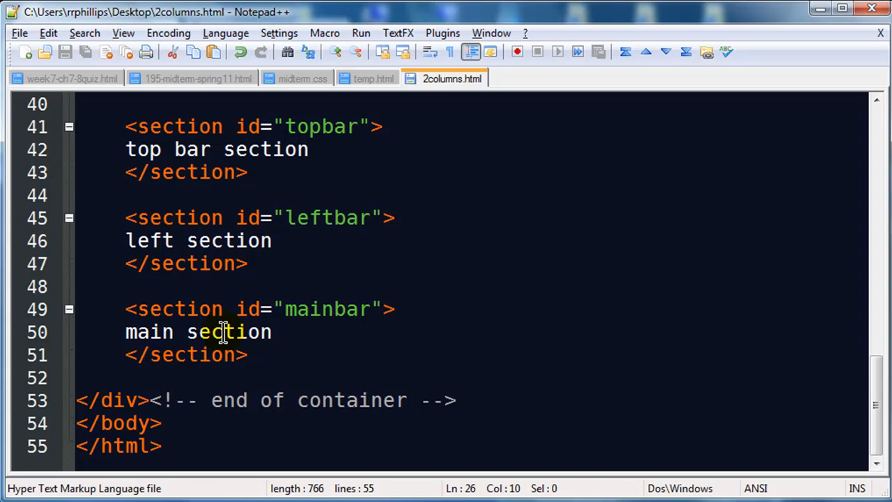
left_click(278, 355)
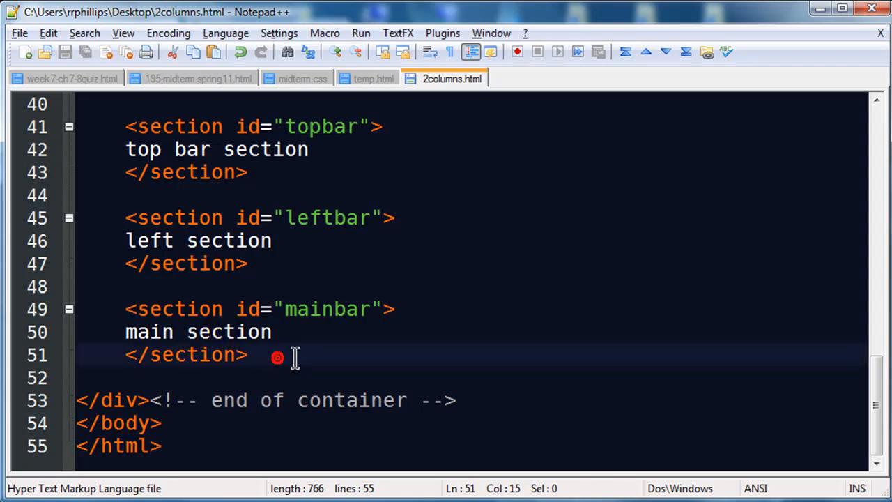
mouse_move(347, 347)
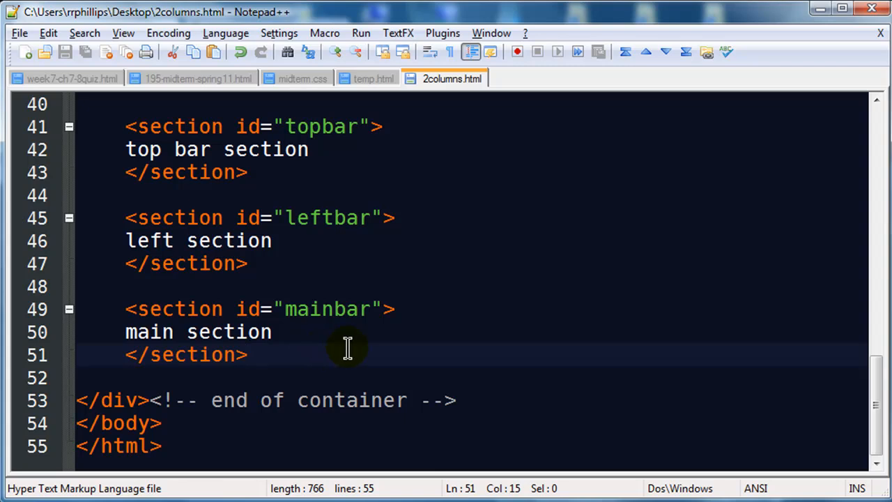
key("enter")
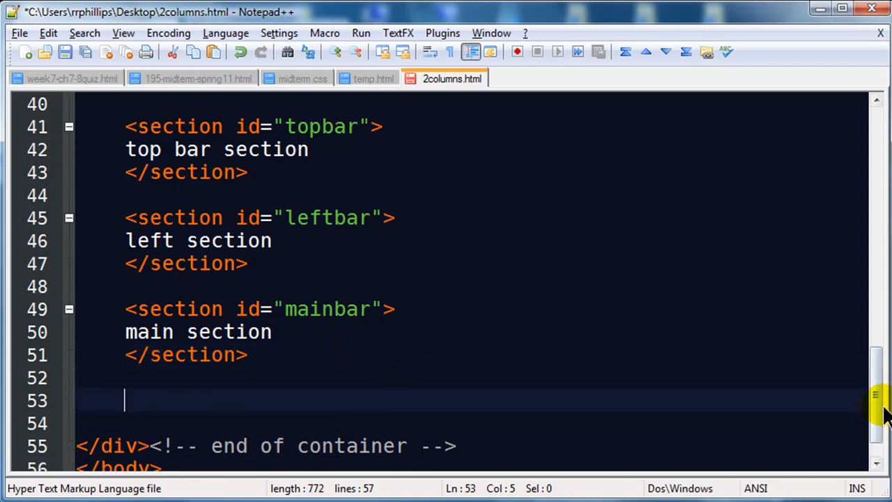
scroll("down", 3)
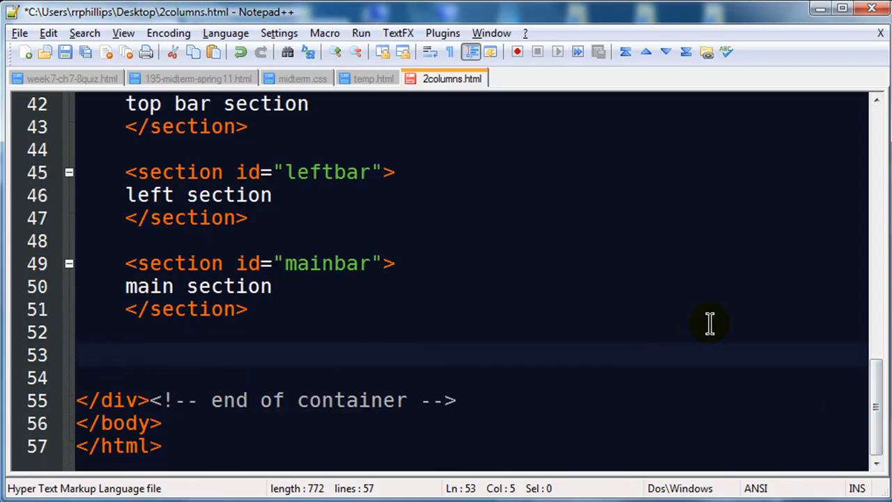
type("<footer>")
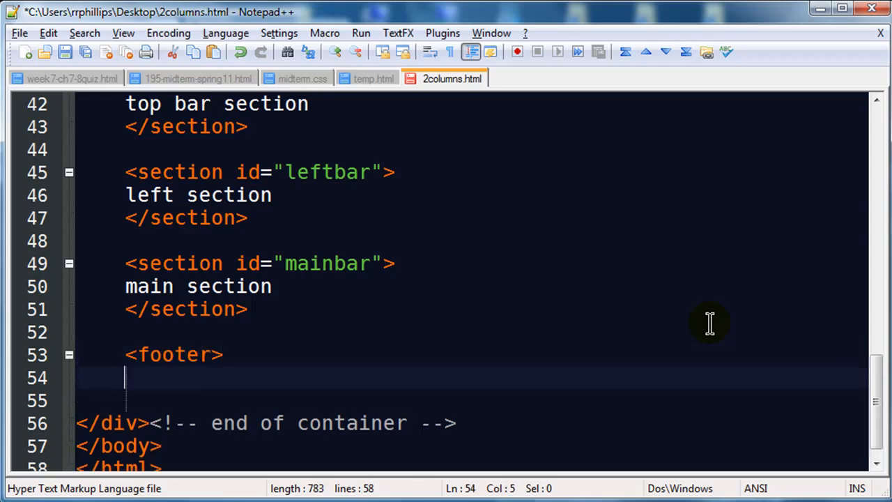
type("</footer>")
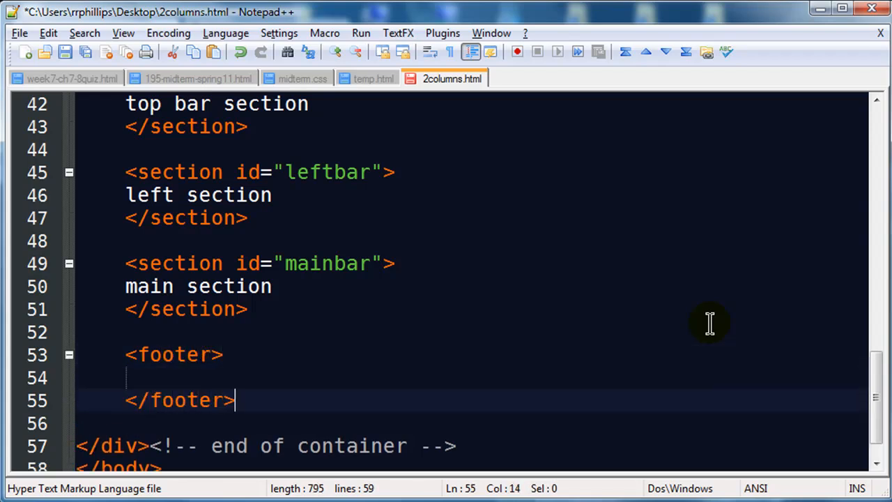
mouse_move(155, 359)
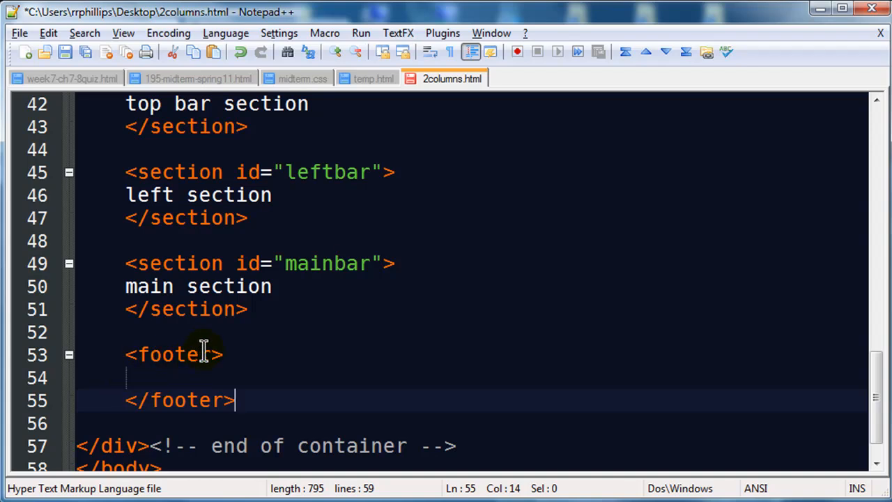
mouse_move(192, 369)
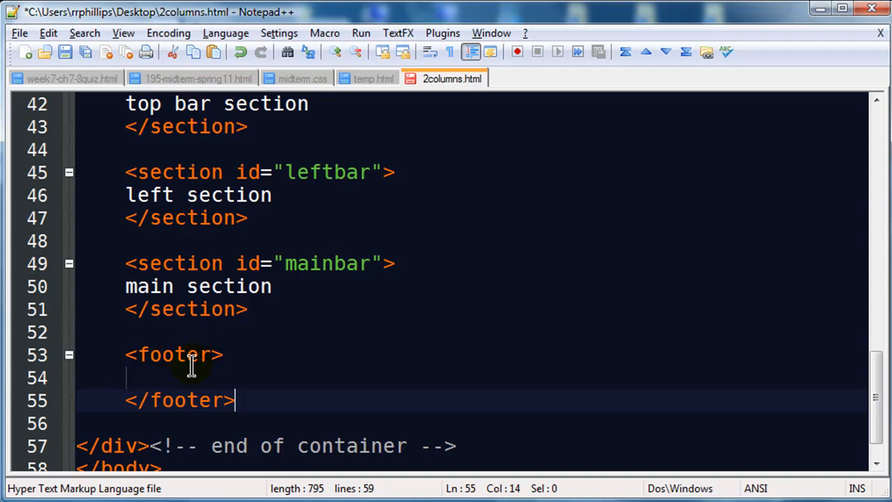
mouse_move(132, 354)
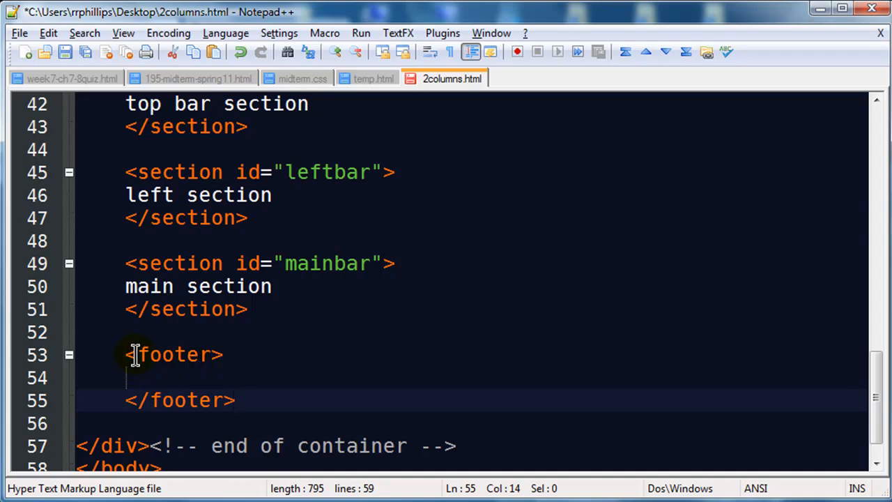
scroll("up", 3)
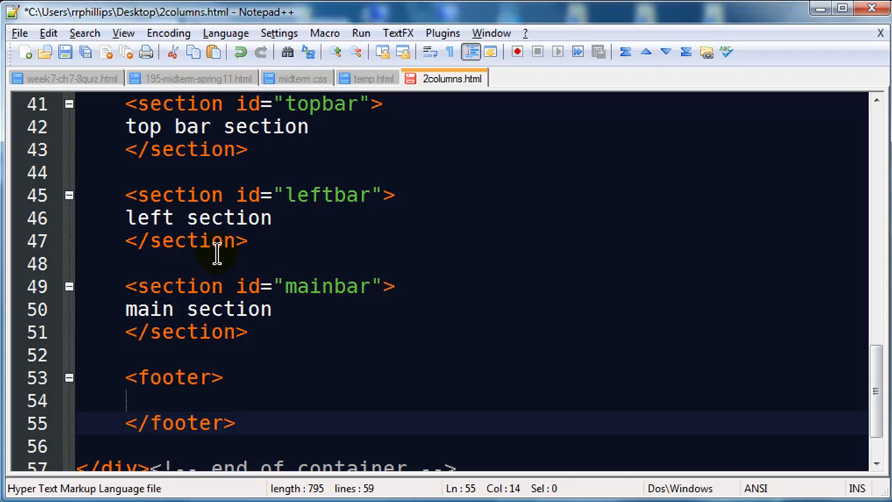
mouse_move(818, 359)
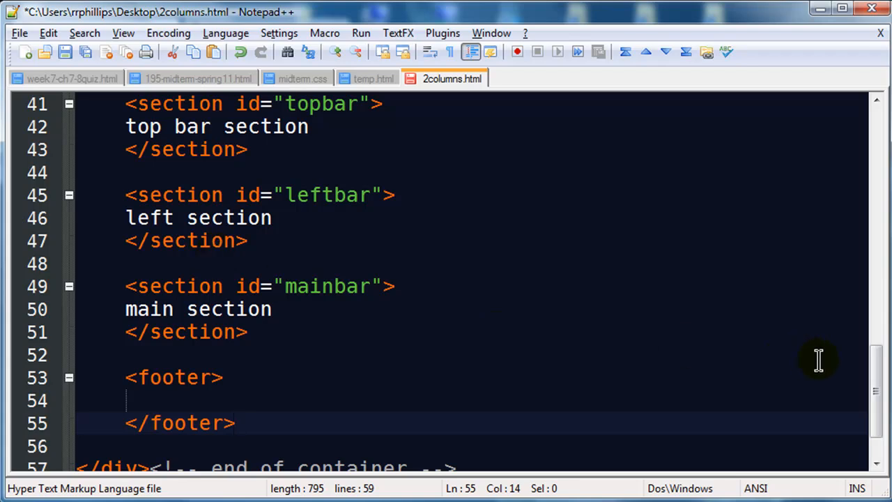
Change the footer into <section id="footer"> containing the text 'this is my footer'
scroll("down", 3)
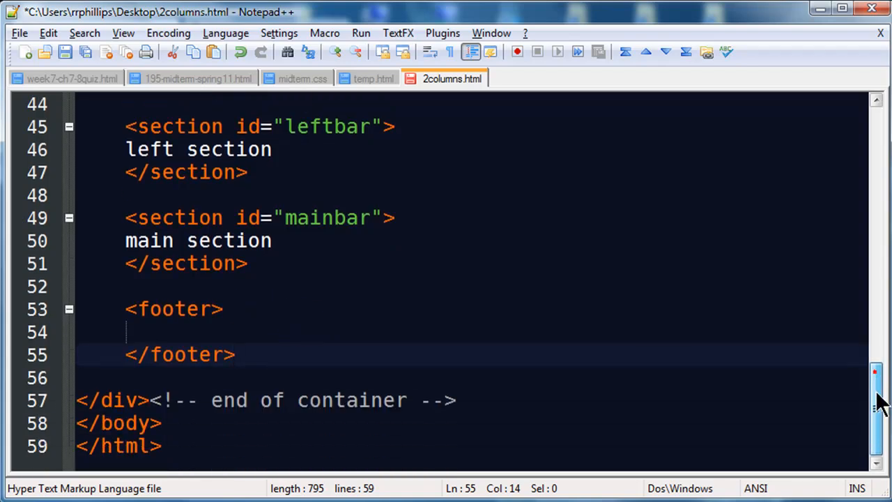
double_click(175, 309)
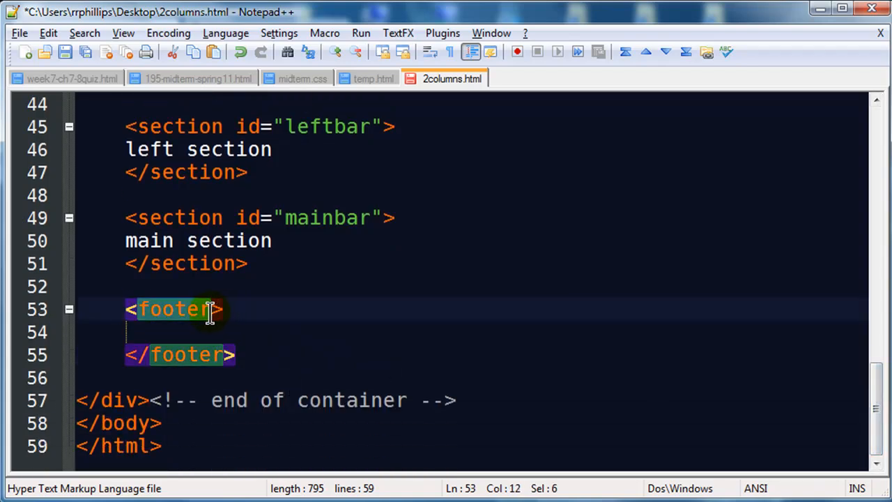
type("section id>")
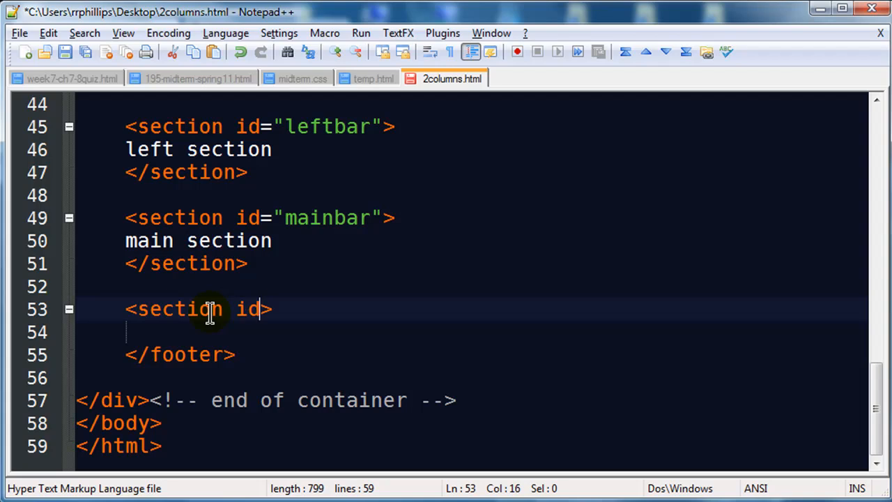
type("=\"footer\"")
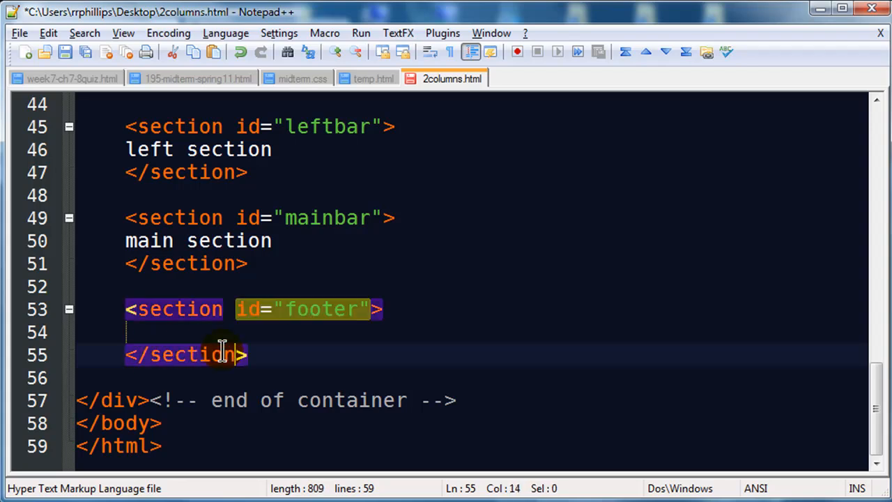
type("this is")
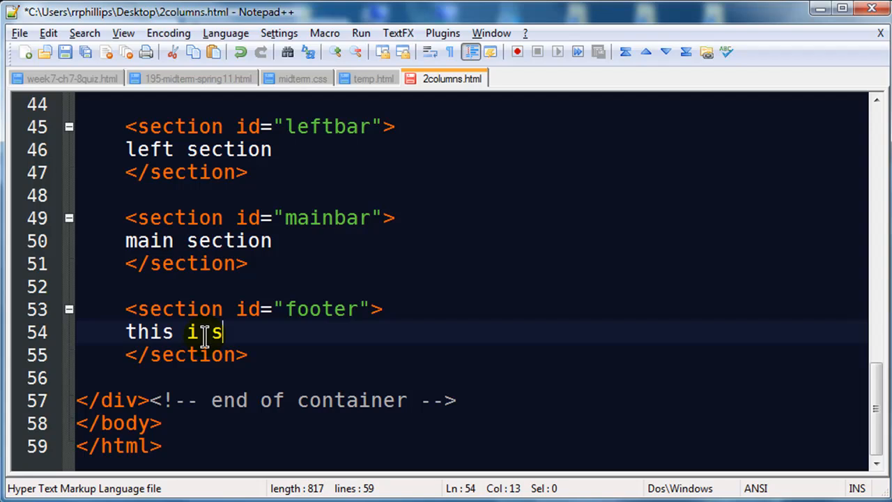
type("my footer")
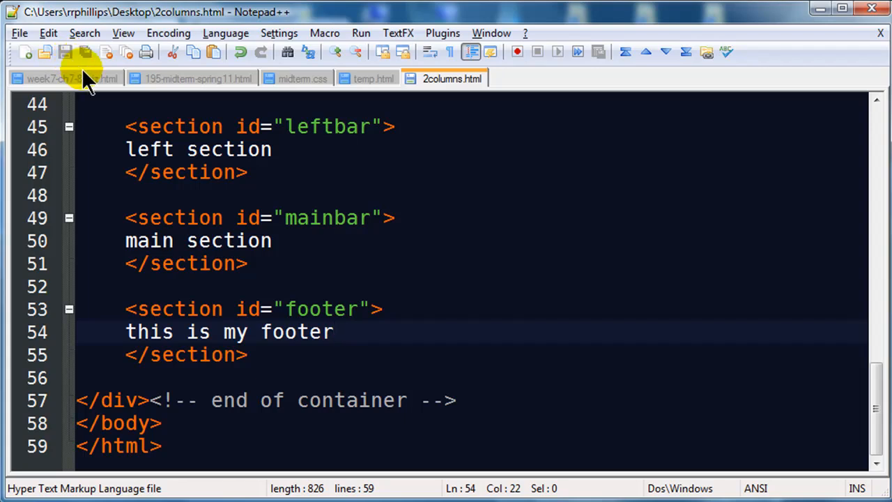
mouse_move(264, 354)
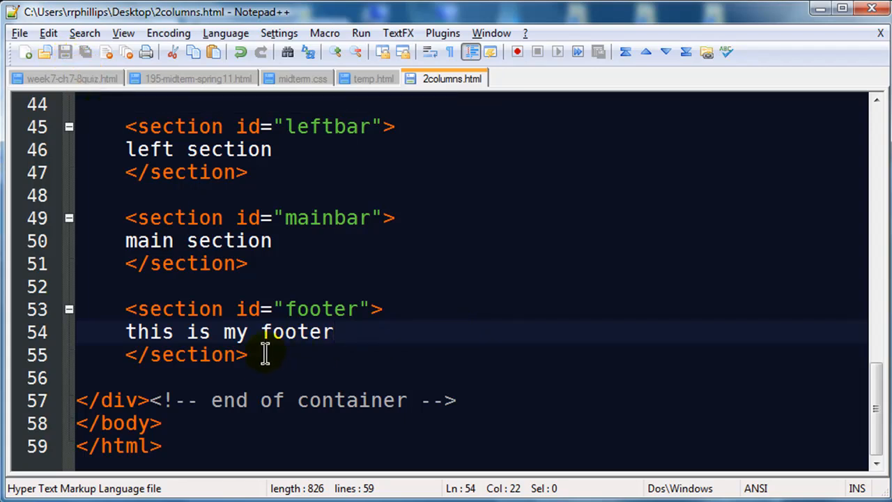
left_click(248, 355)
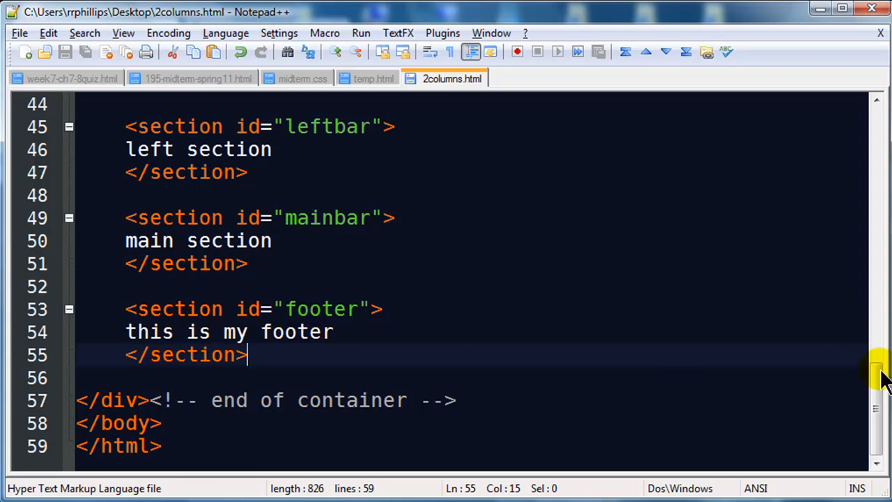
scroll("up", 3)
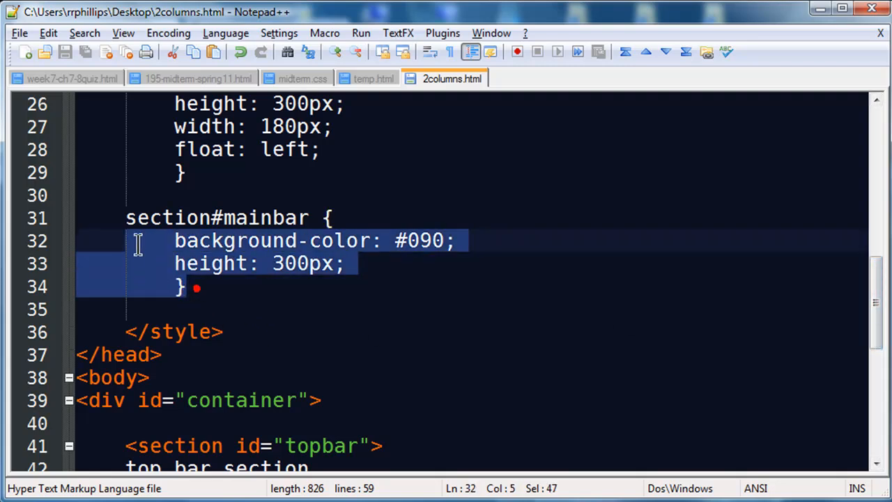
Duplicate the mainbar rule, rename the copy to footer, and set its height to 80
left_click_drag(138, 241, 209, 288)
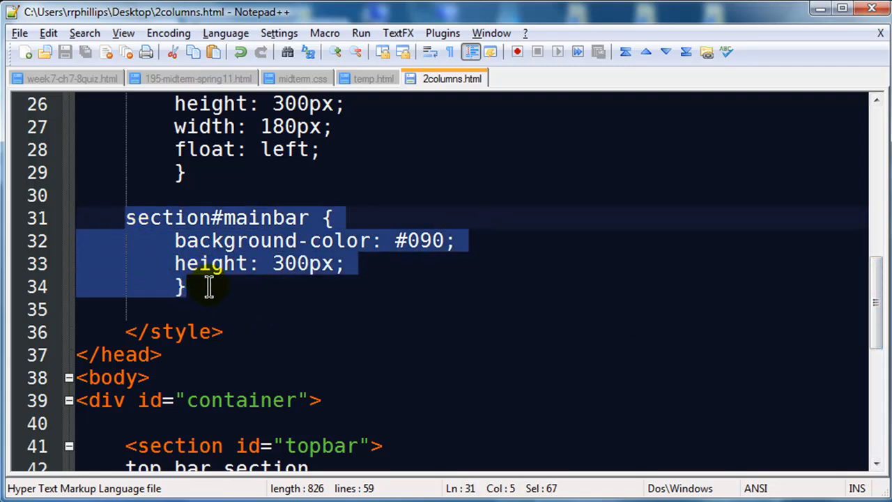
key("ctrl+v")
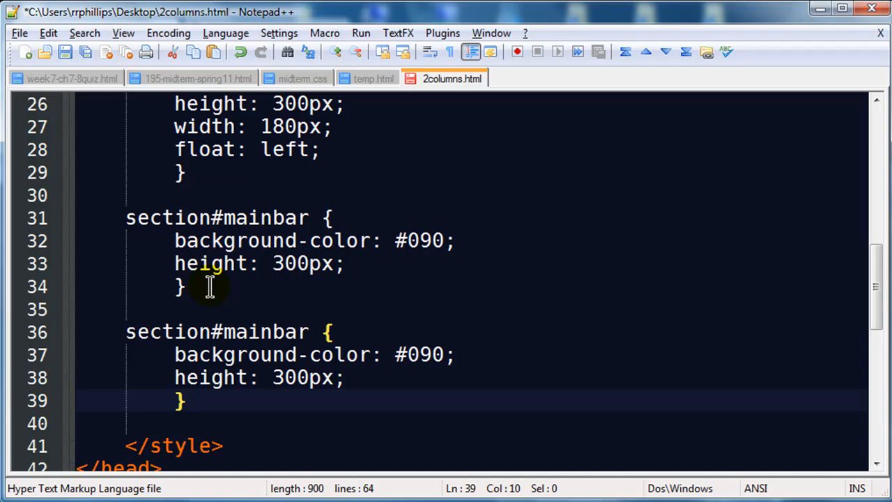
double_click(267, 332)
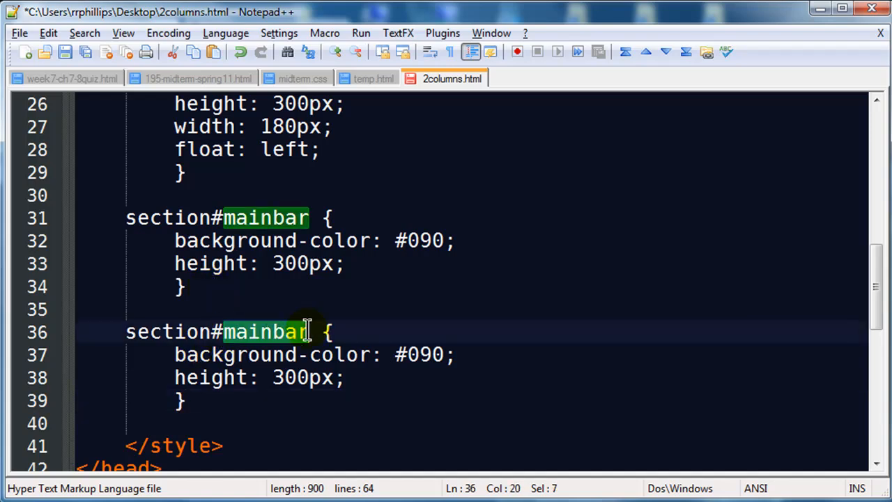
type("footer")
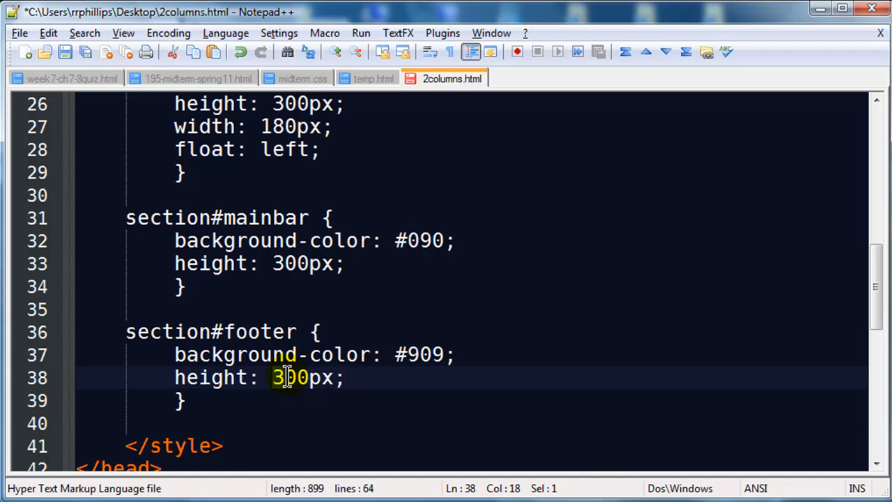
type("80")
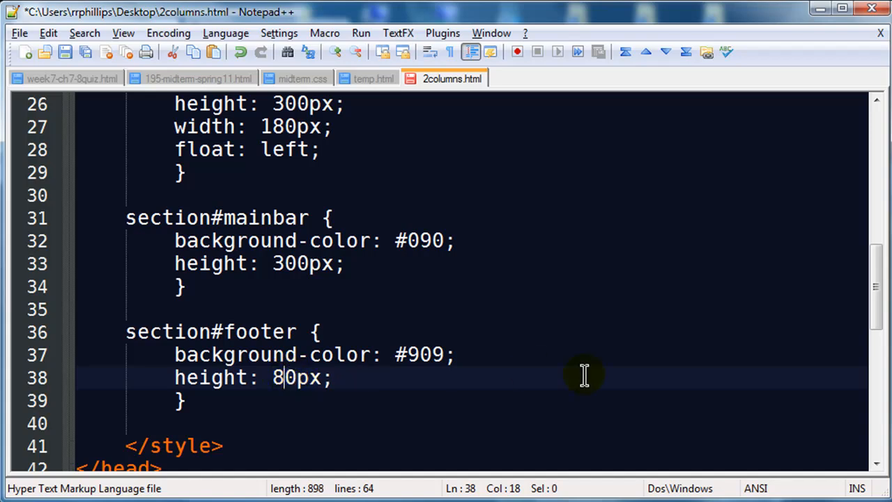
scroll("up", 3)
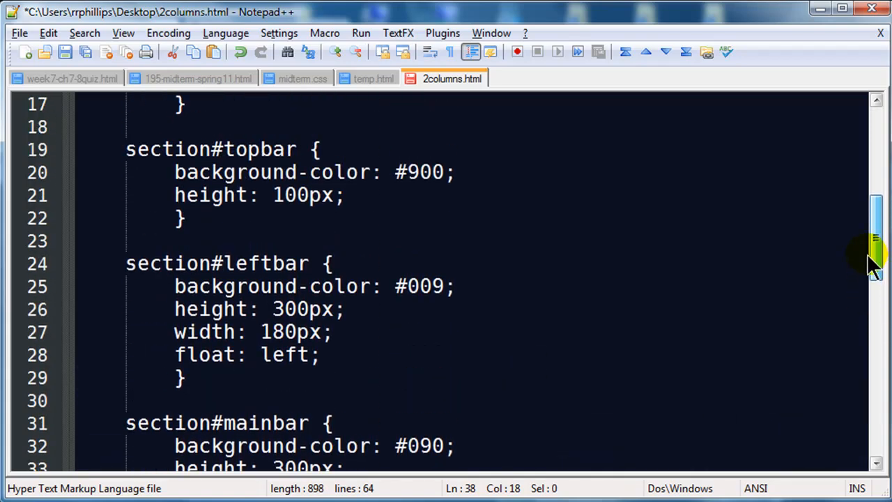
double_click(286, 195)
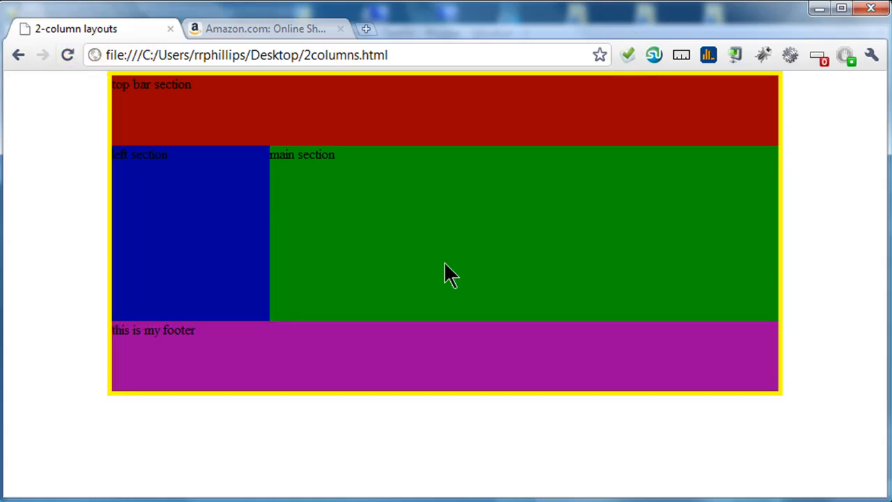
mouse_move(359, 209)
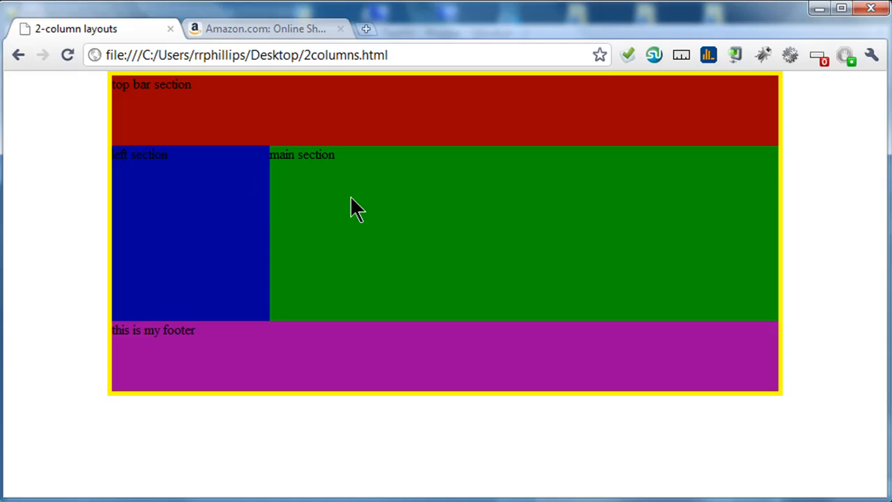
mouse_move(358, 154)
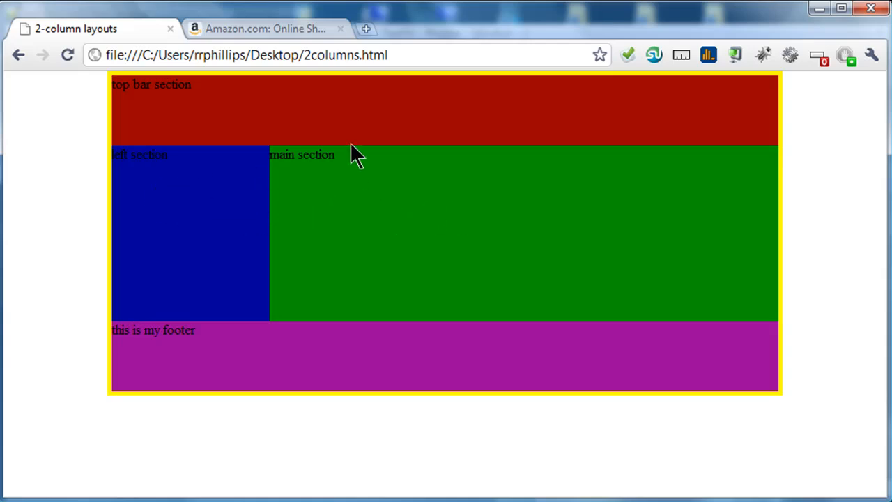
mouse_move(808, 363)
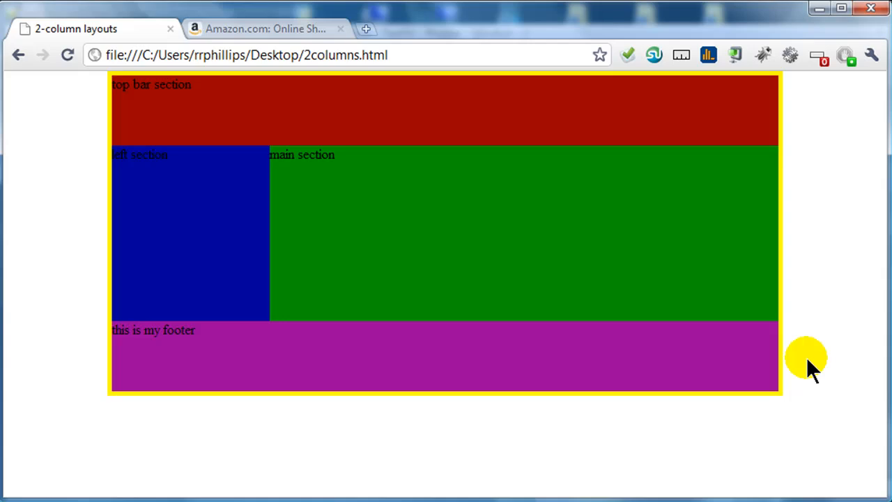
mouse_move(644, 282)
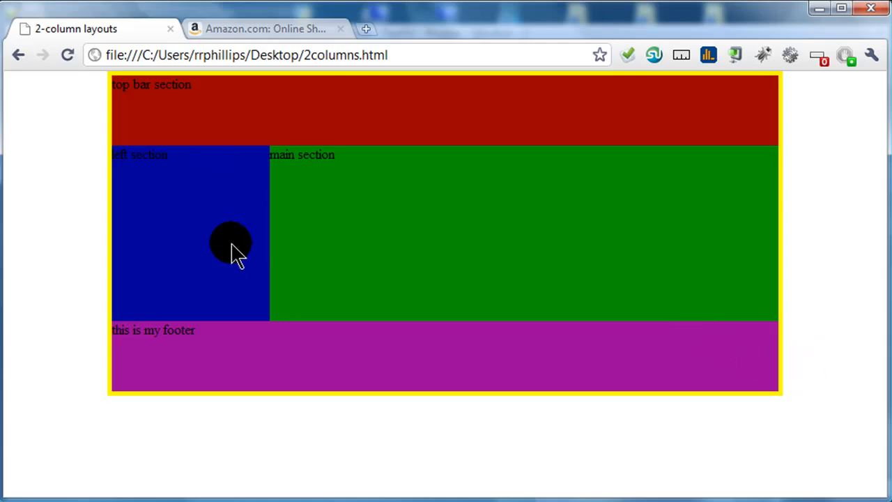
mouse_move(261, 230)
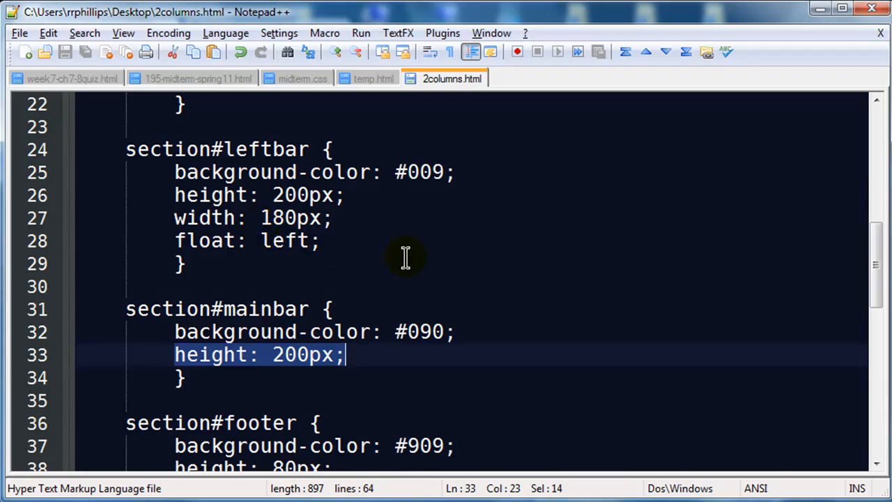
Return to the leftbar and mainbar height declarations of 200px in the stylesheet
scroll("down", 3)
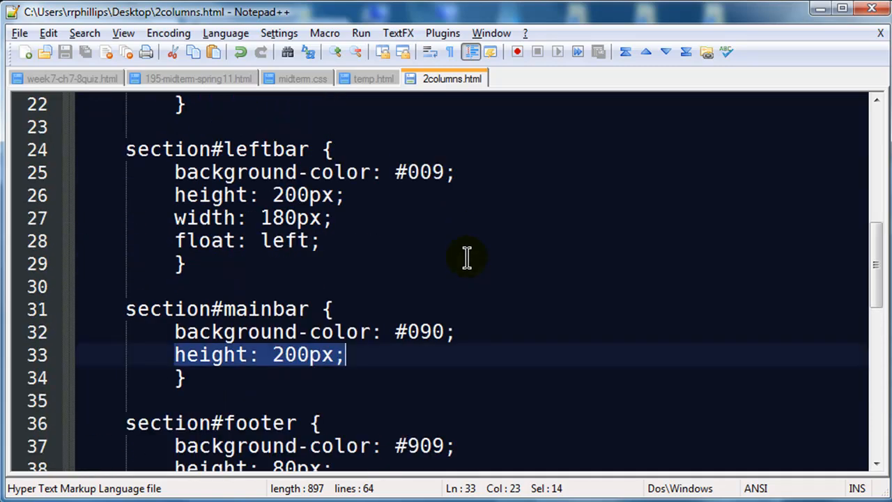
left_click(286, 195)
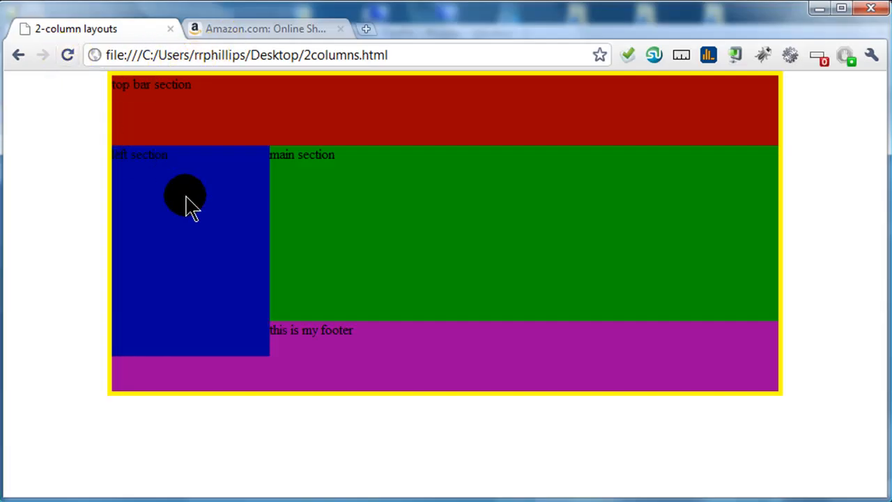
mouse_move(403, 412)
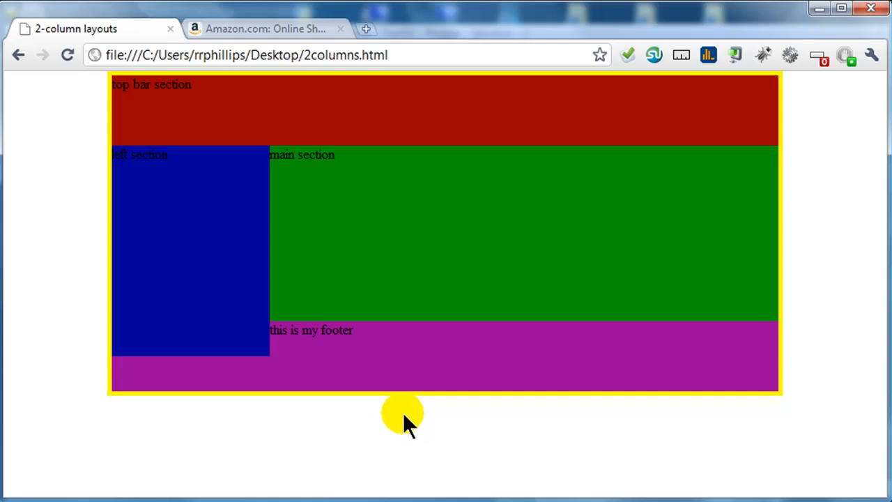
mouse_move(293, 366)
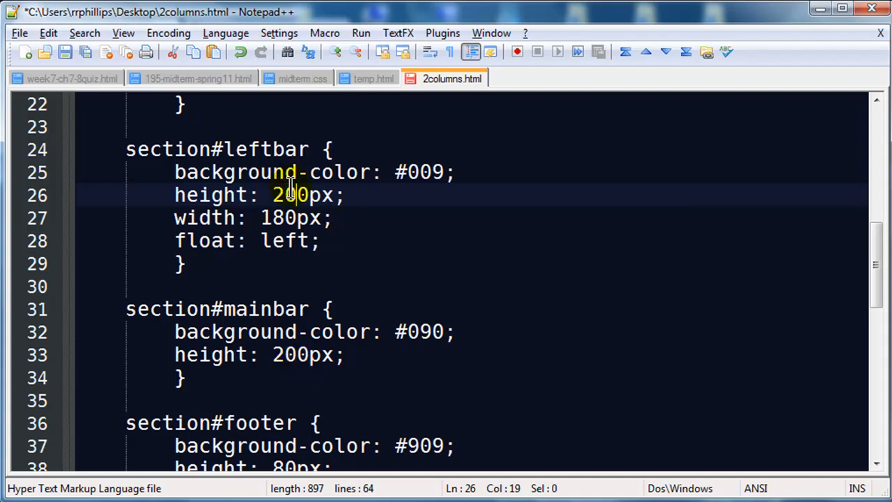
Place the caret in the left column's height value
left_click(291, 354)
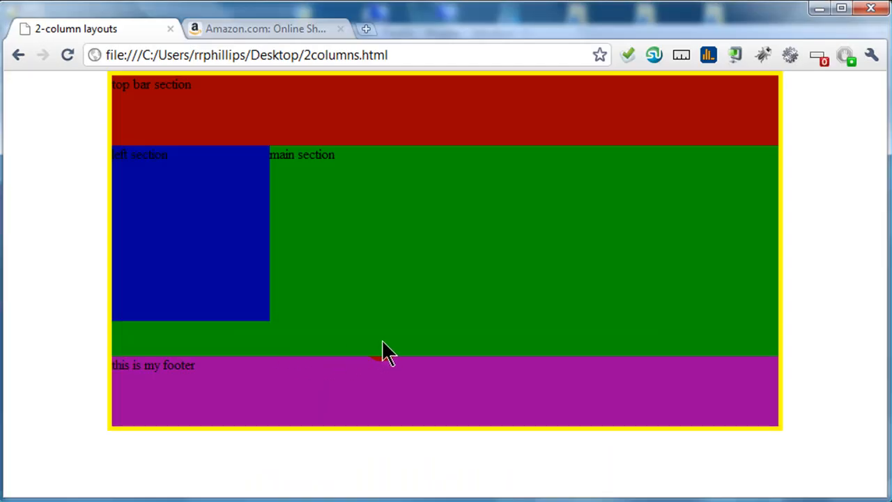
mouse_move(408, 341)
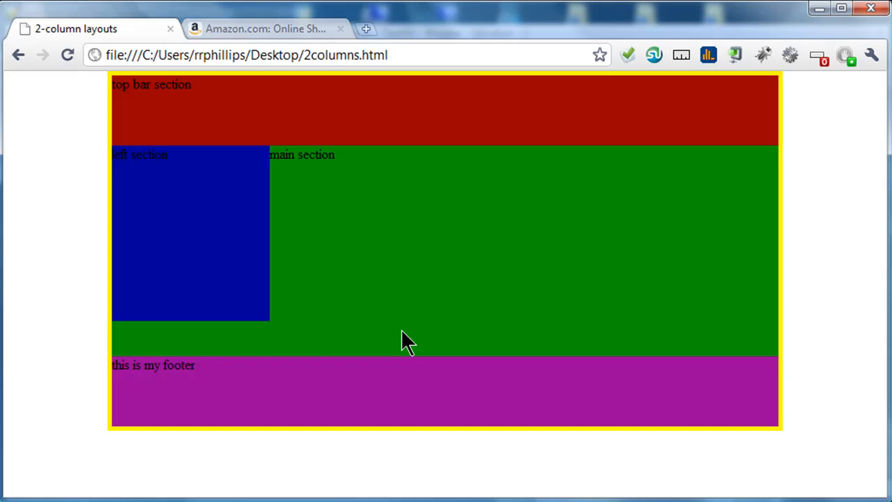
mouse_move(401, 272)
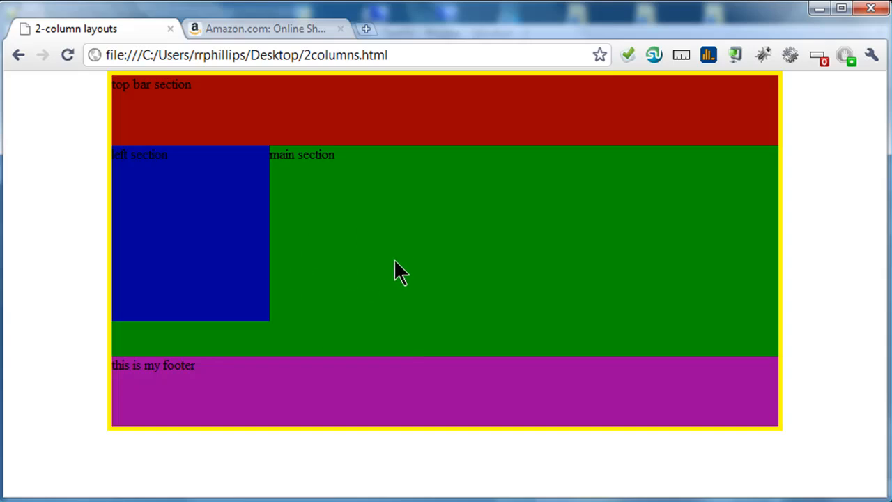
mouse_move(418, 269)
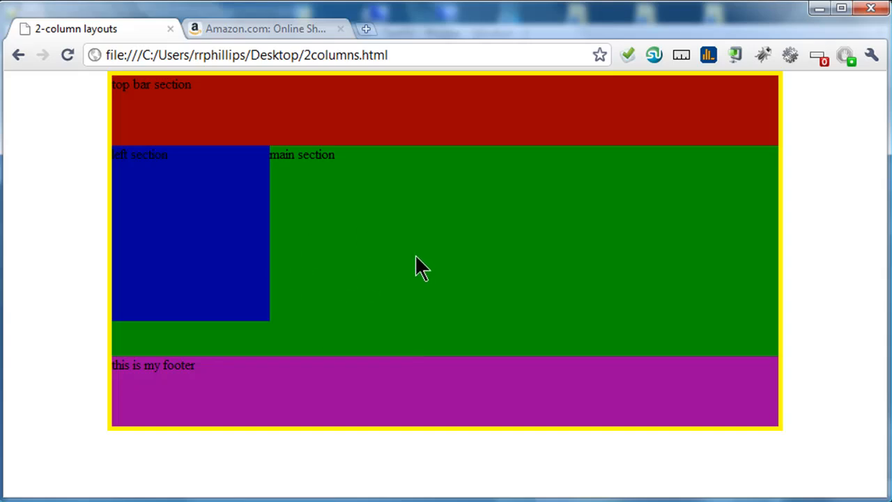
mouse_move(309, 189)
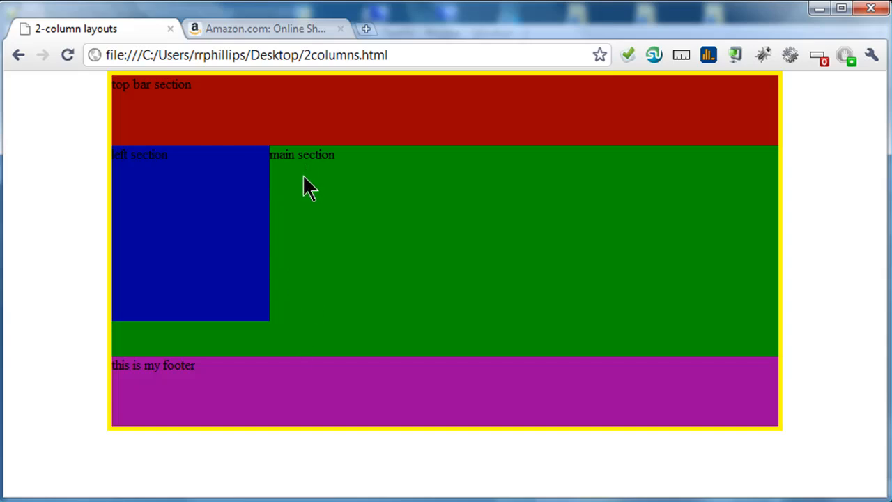
mouse_move(241, 358)
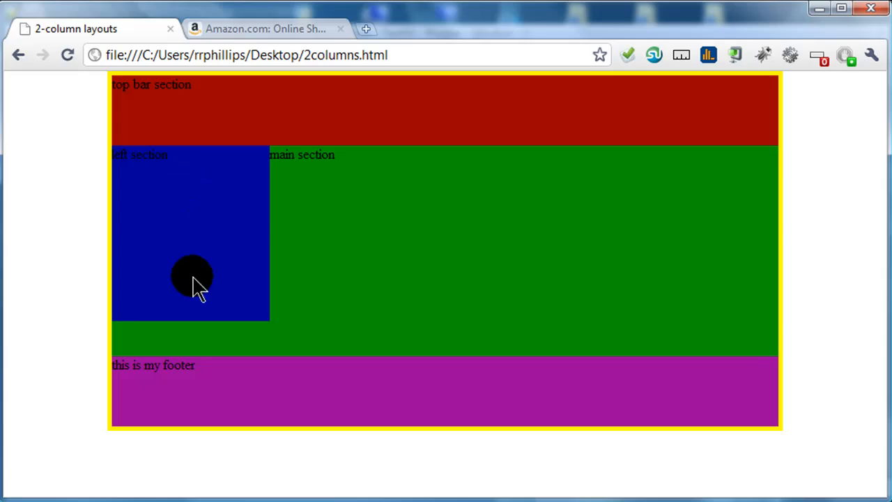
mouse_move(174, 251)
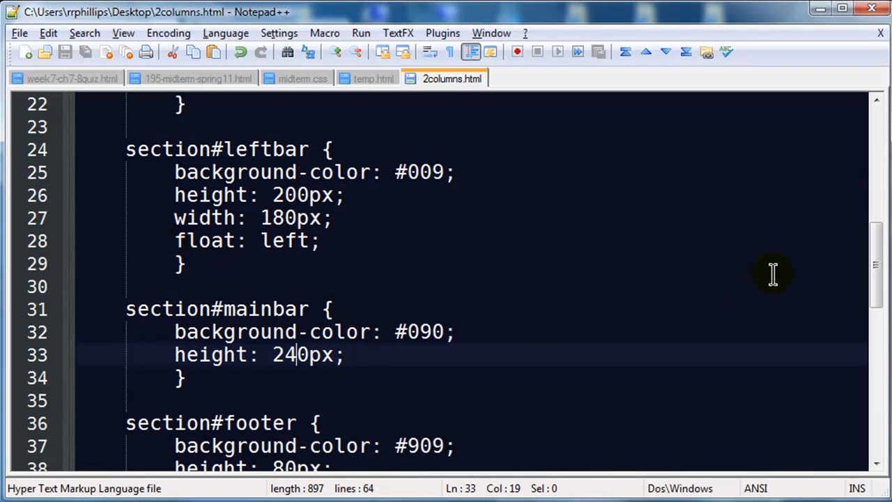
Add margin-left: 180px; to the section#mainbar rule
scroll("down", 3)
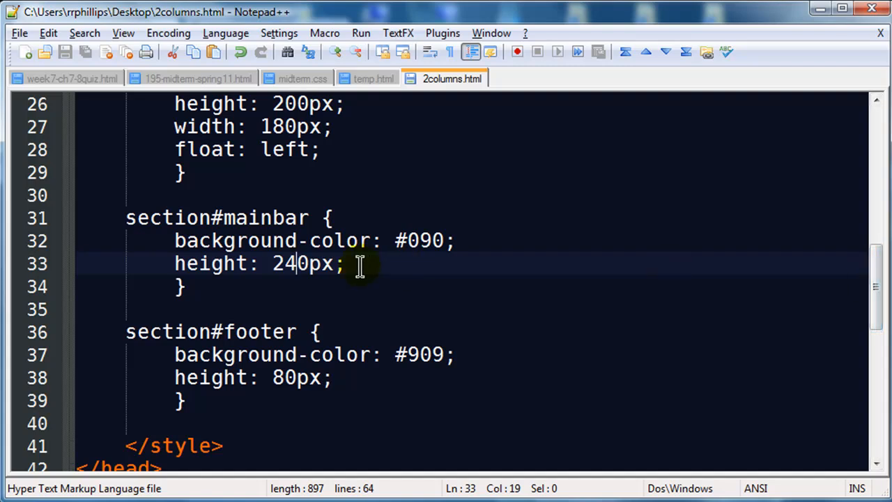
scroll("up", 3)
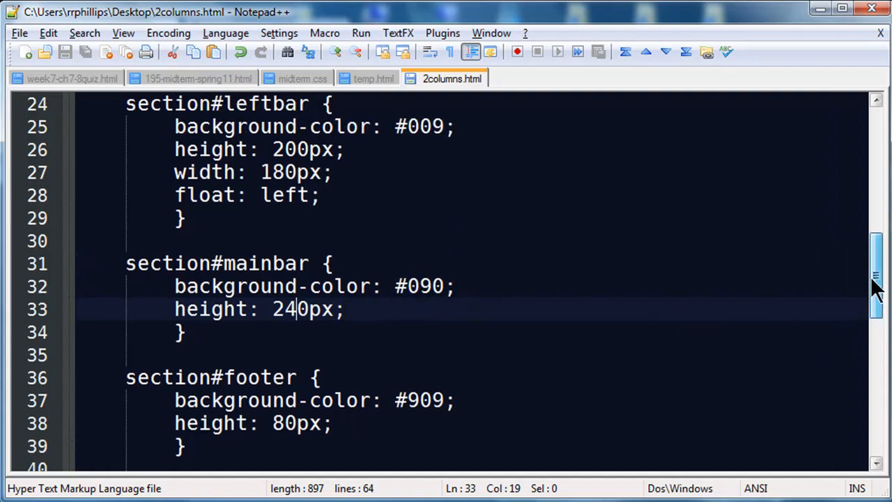
scroll("up", 3)
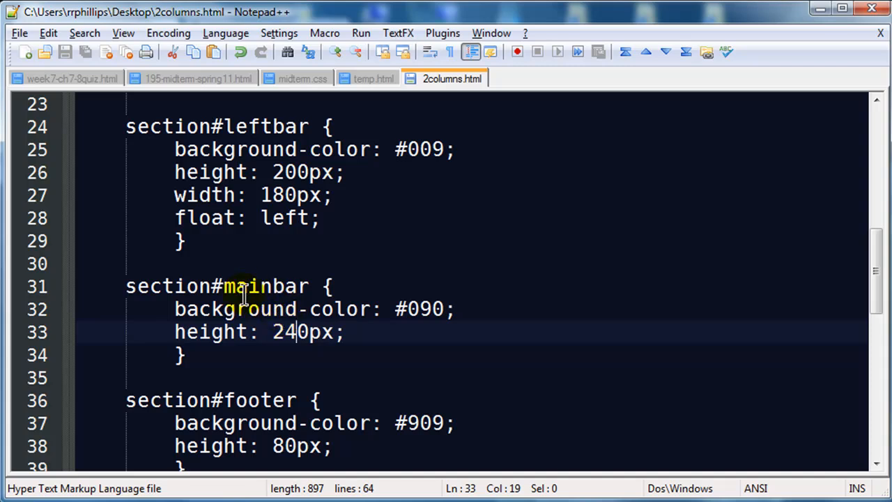
mouse_move(286, 195)
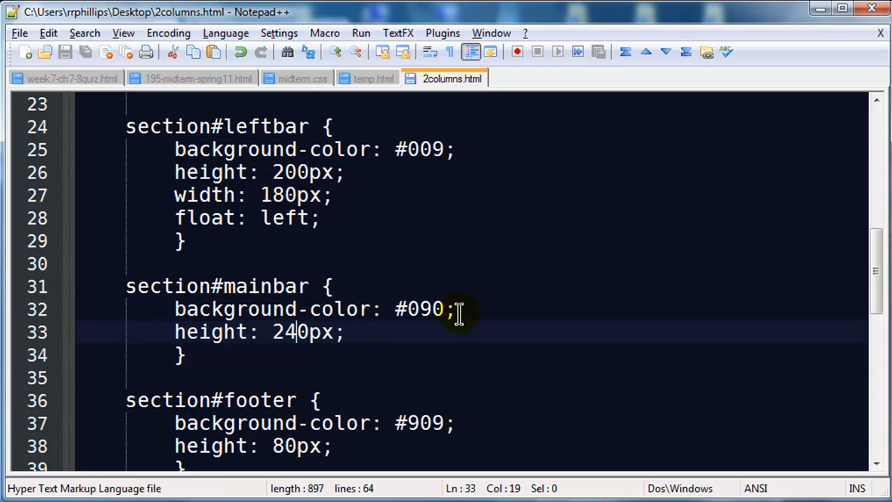
left_click(401, 332)
type("marg")
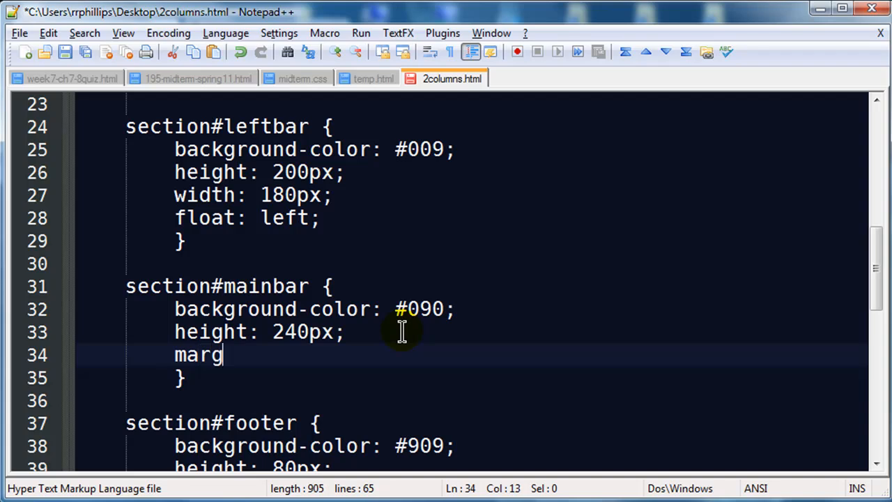
type("in-left: 180")
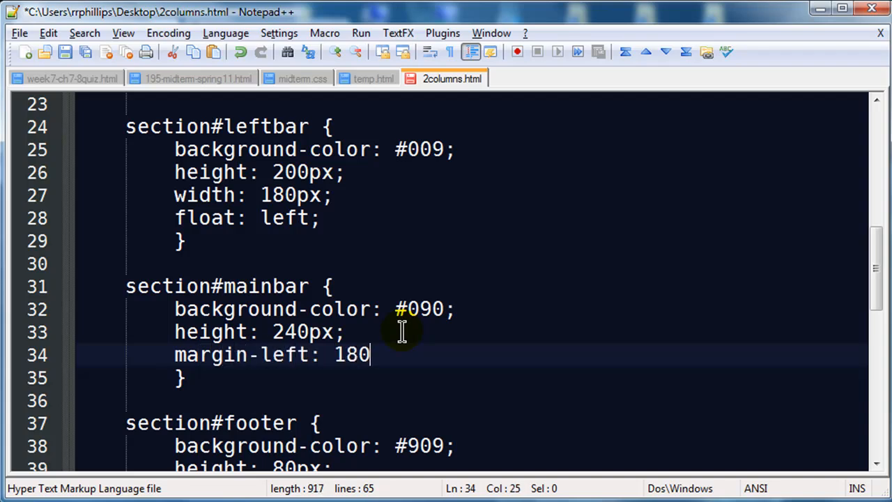
type("px;")
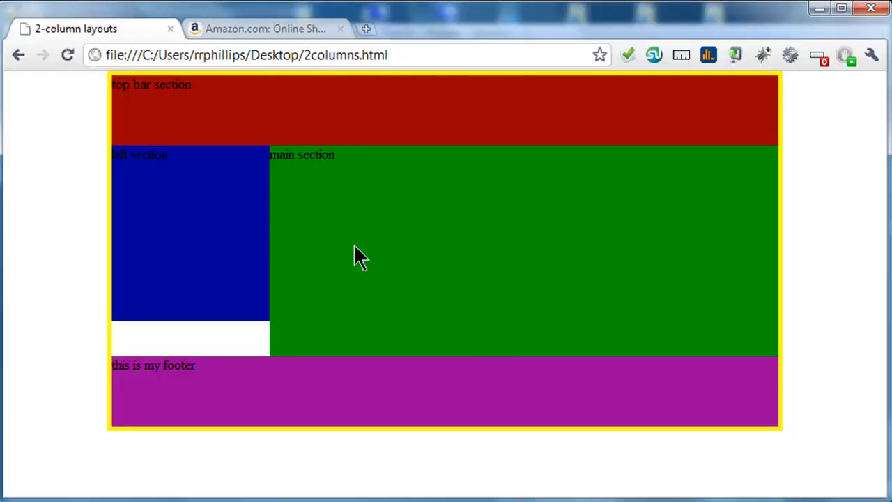
mouse_move(355, 251)
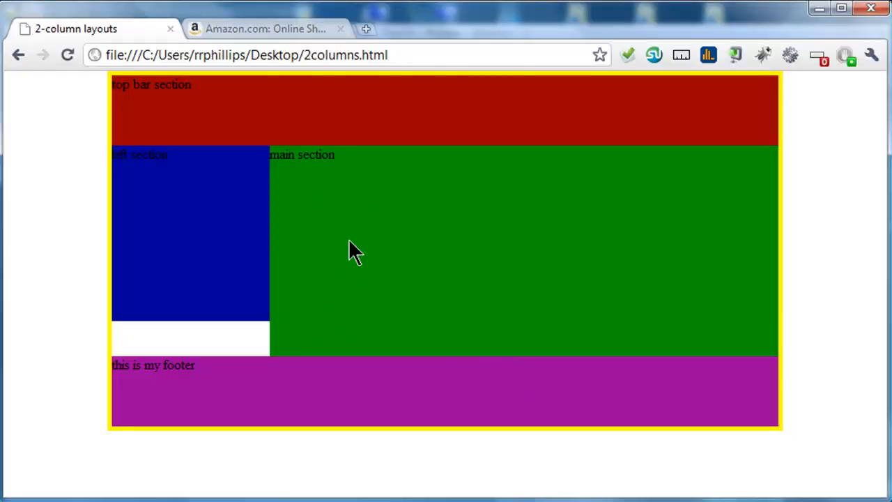
mouse_move(285, 348)
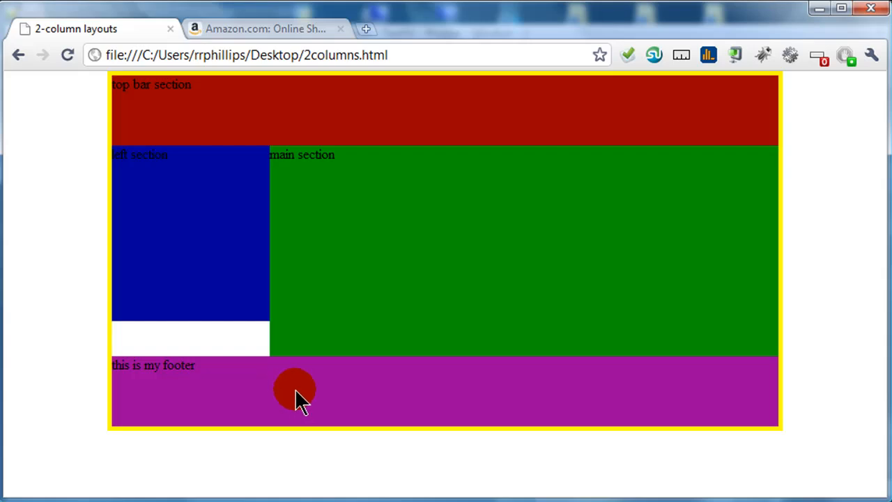
mouse_move(219, 265)
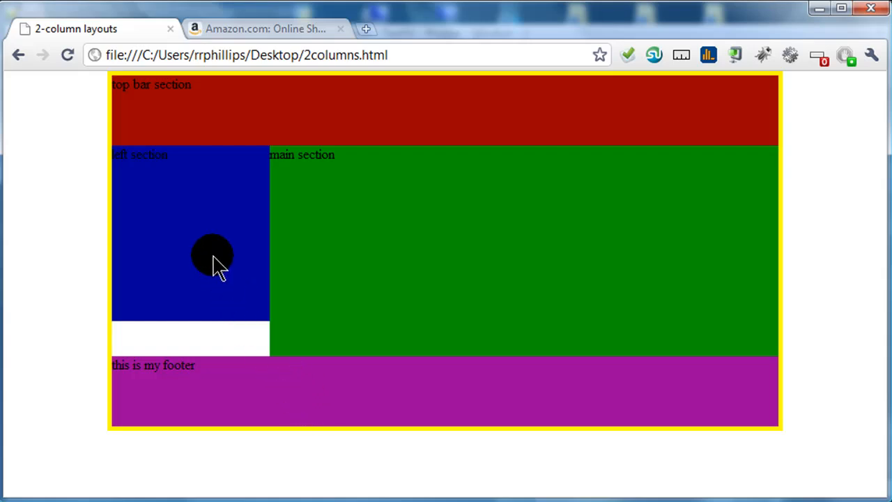
mouse_move(192, 285)
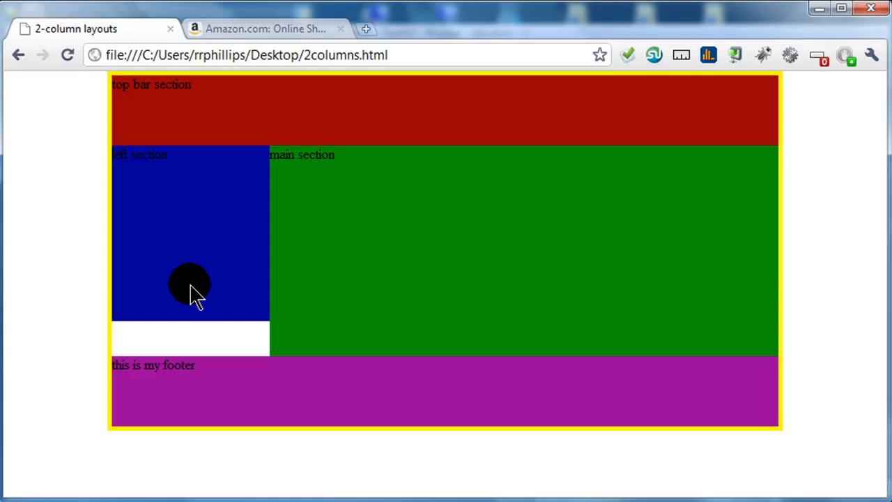
mouse_move(263, 390)
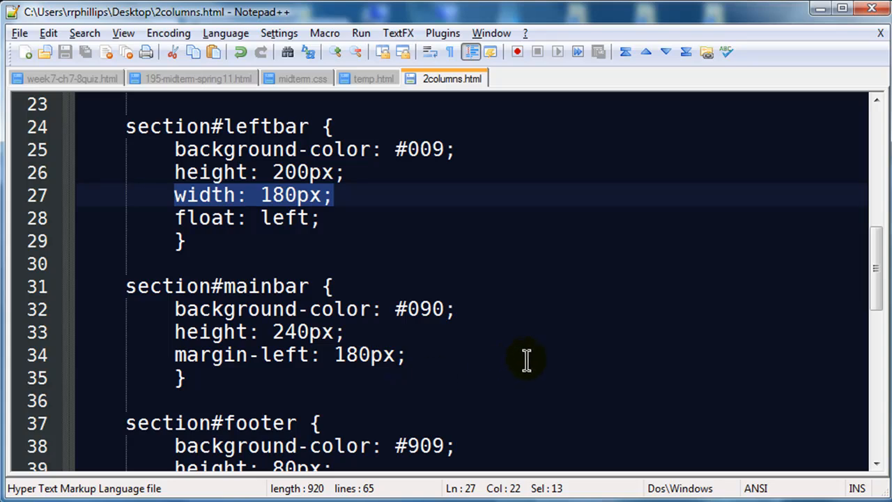
Enclose the leftbar and mainbar sections between <div> and </div>, then select the block to indent
scroll("down", 3)
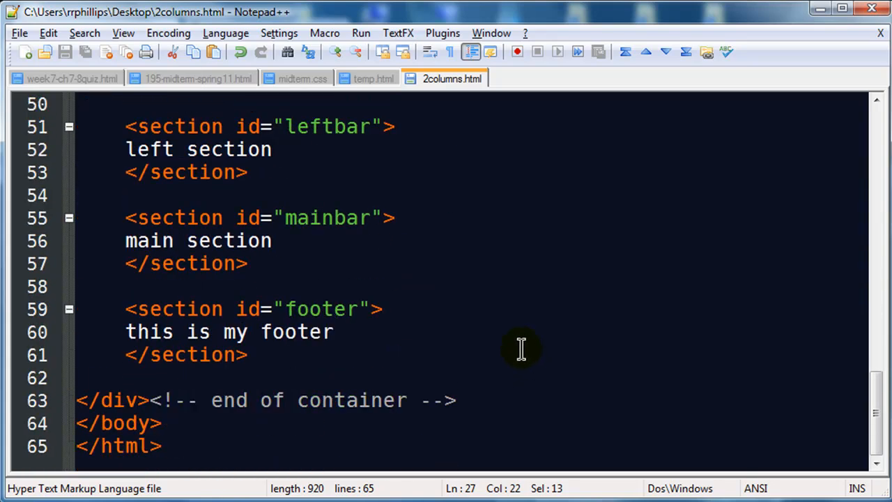
scroll("up", 3)
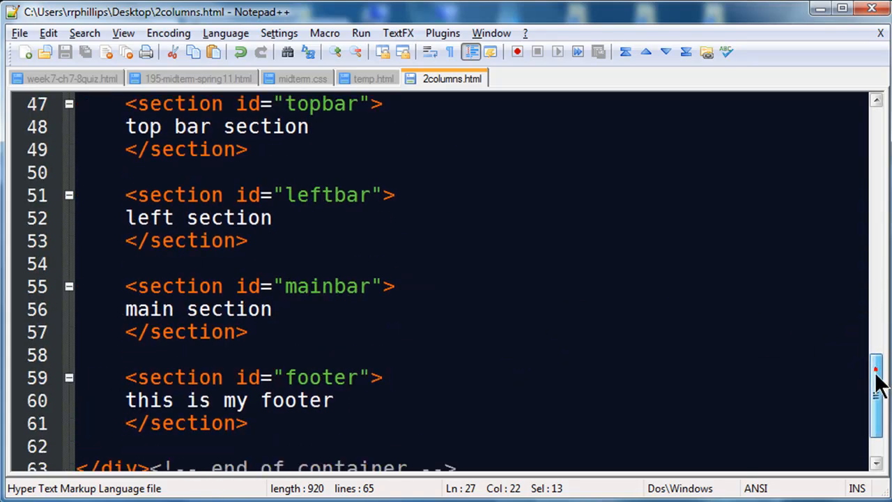
scroll("down", 3)
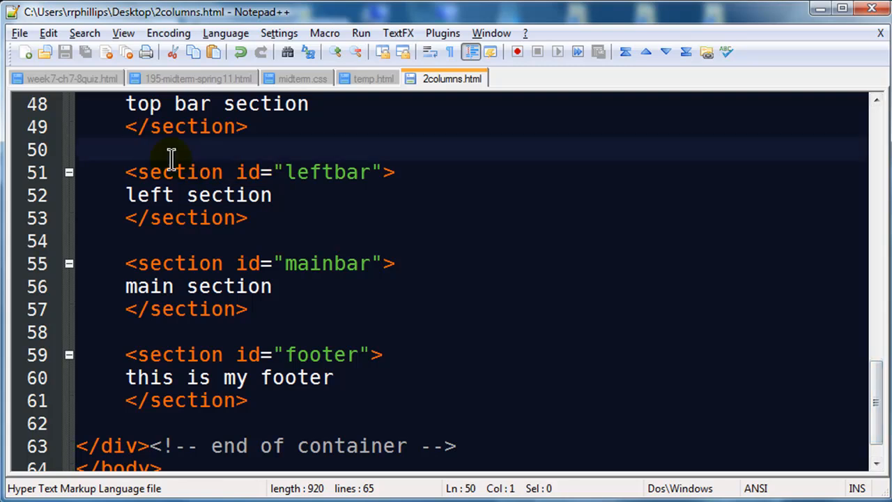
type("<div>")
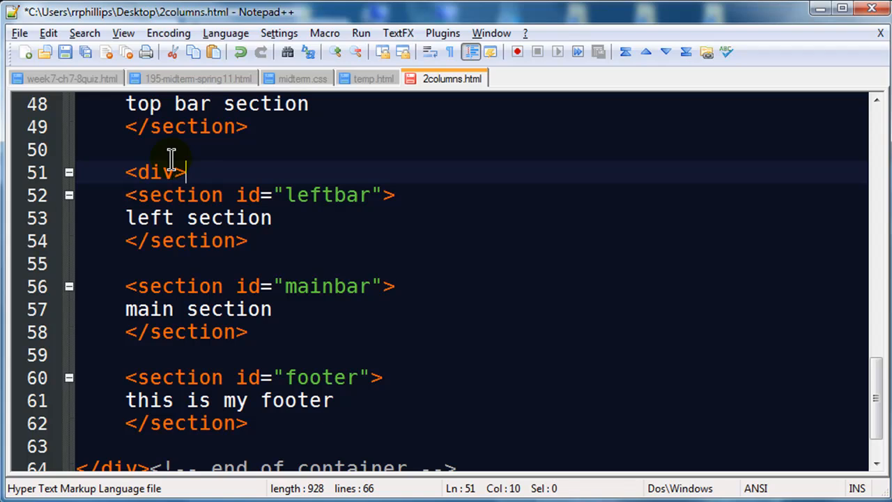
left_click(282, 332)
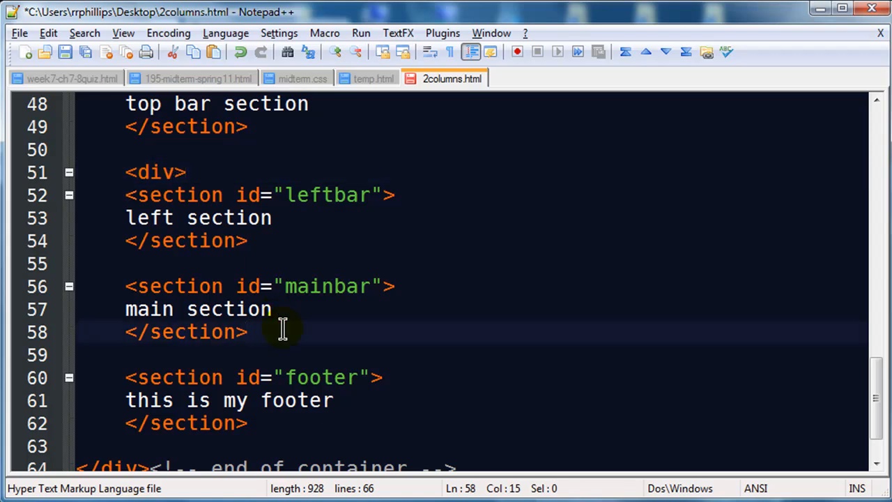
type("</div>")
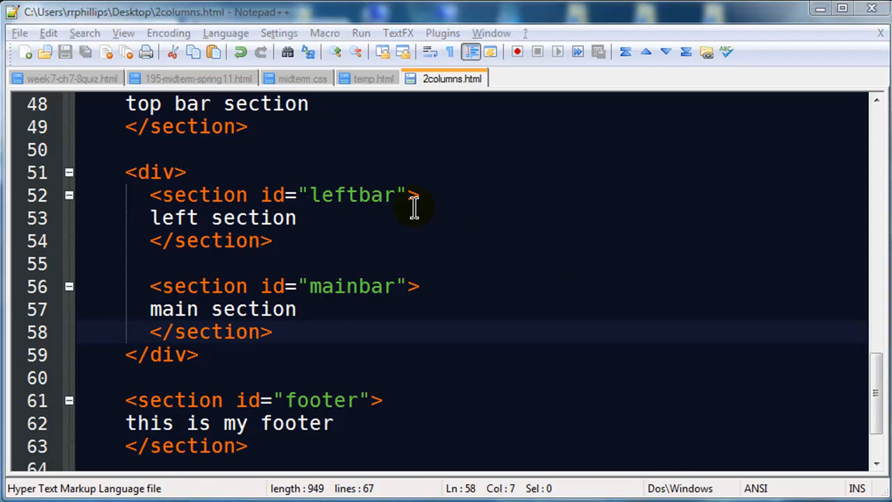
mouse_move(345, 309)
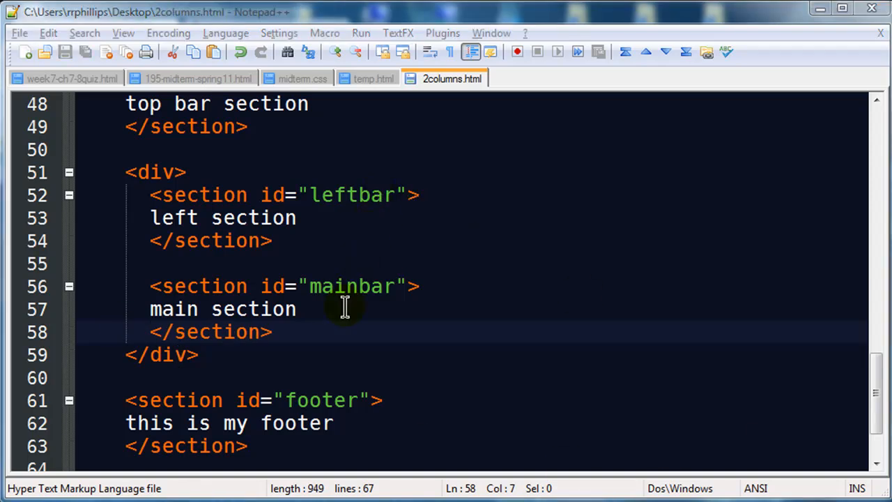
mouse_move(138, 202)
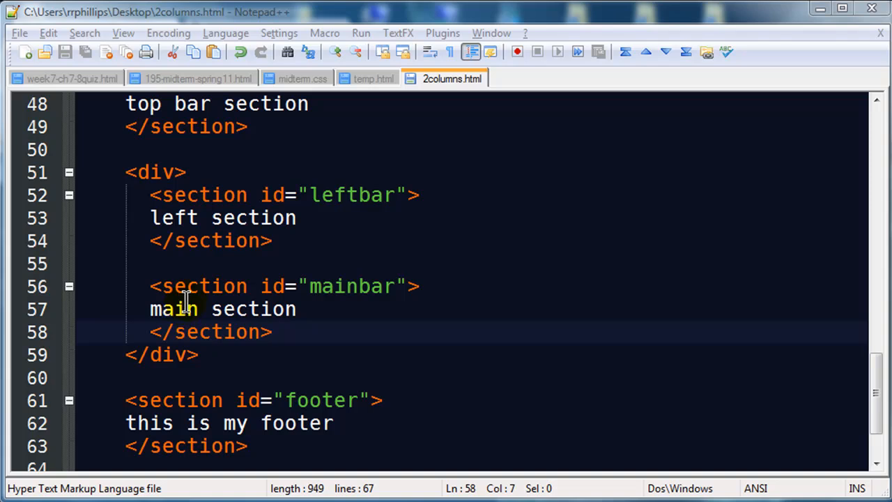
mouse_move(209, 218)
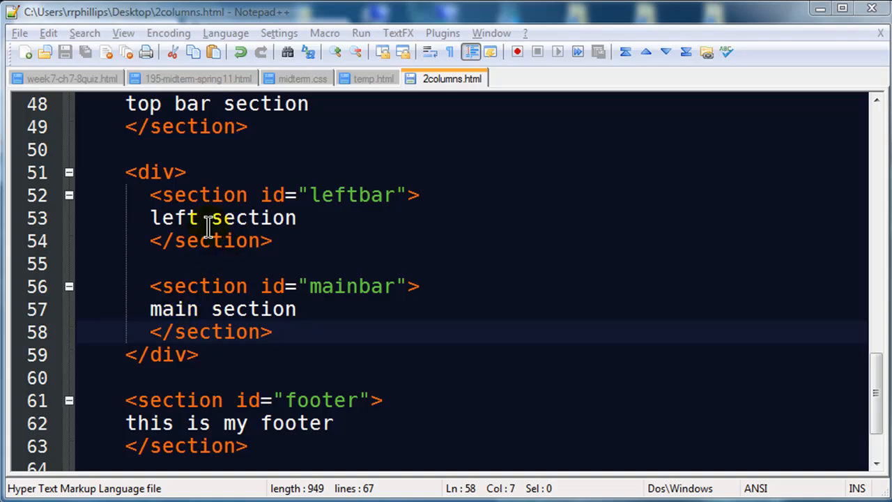
mouse_move(146, 194)
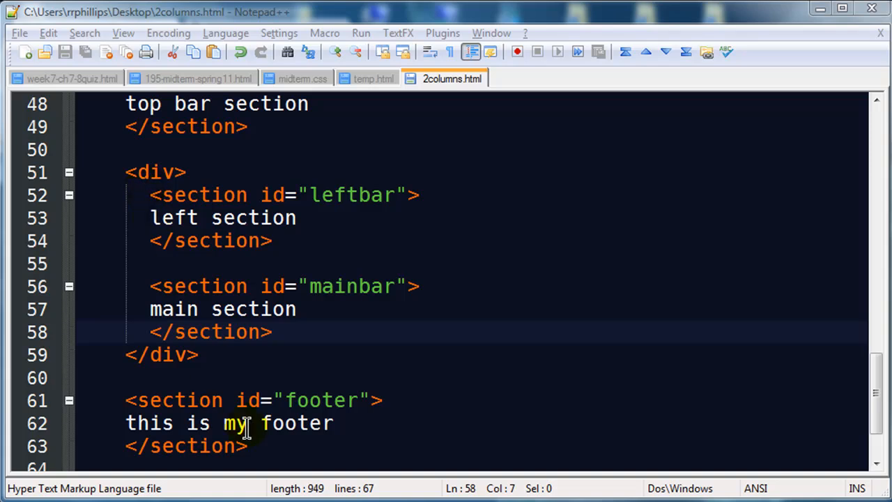
left_click_drag(125, 399, 248, 446)
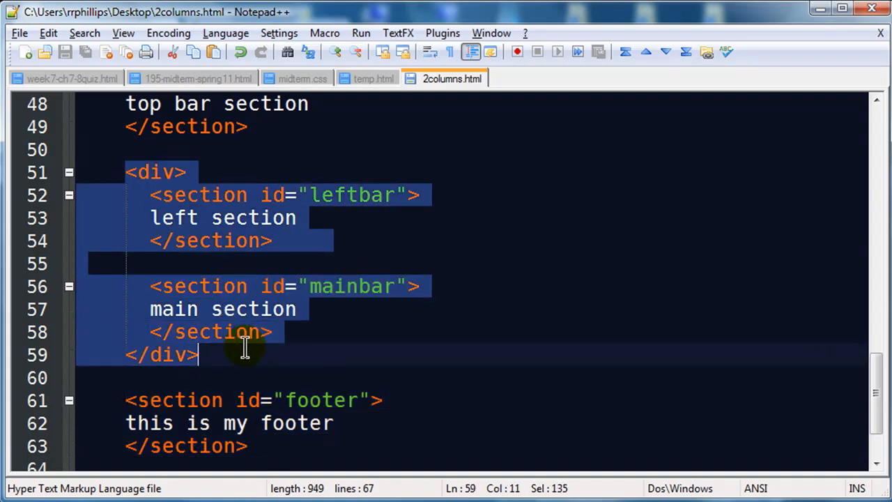
mouse_move(243, 248)
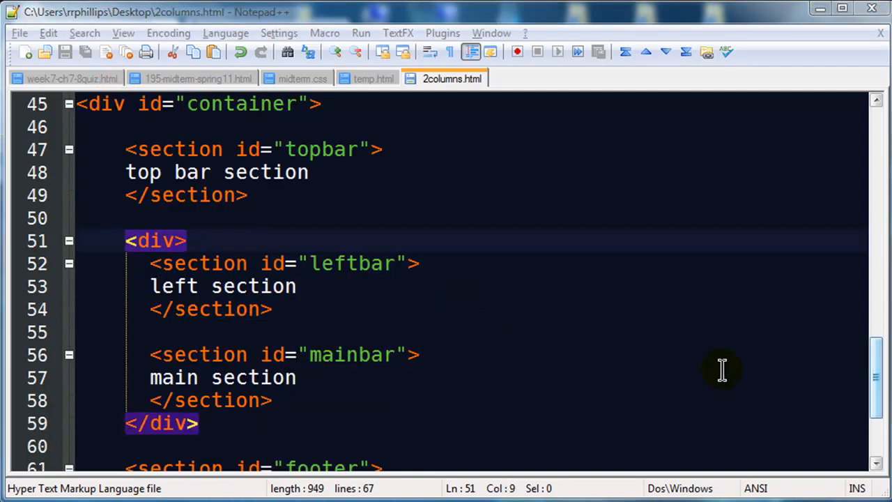
mouse_move(200, 268)
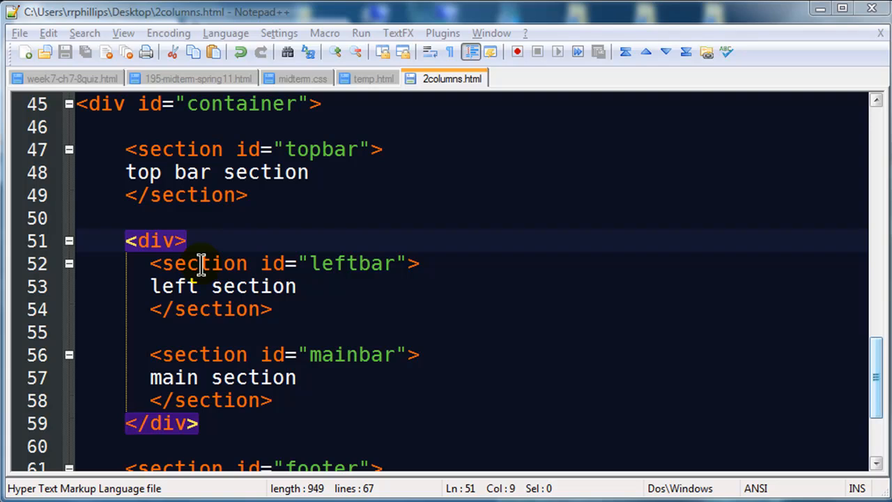
Add clear: both; to the section#footer rule, fixing the 'bloth' typo
scroll("up", 3)
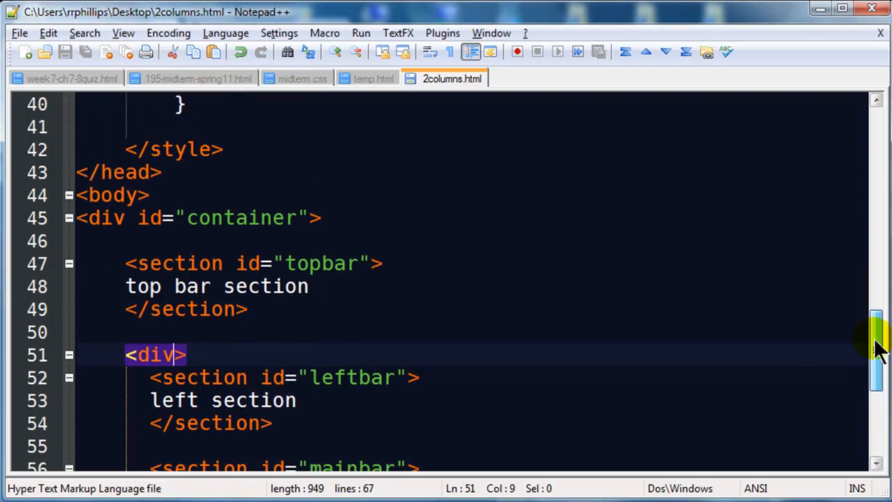
scroll("up", 3)
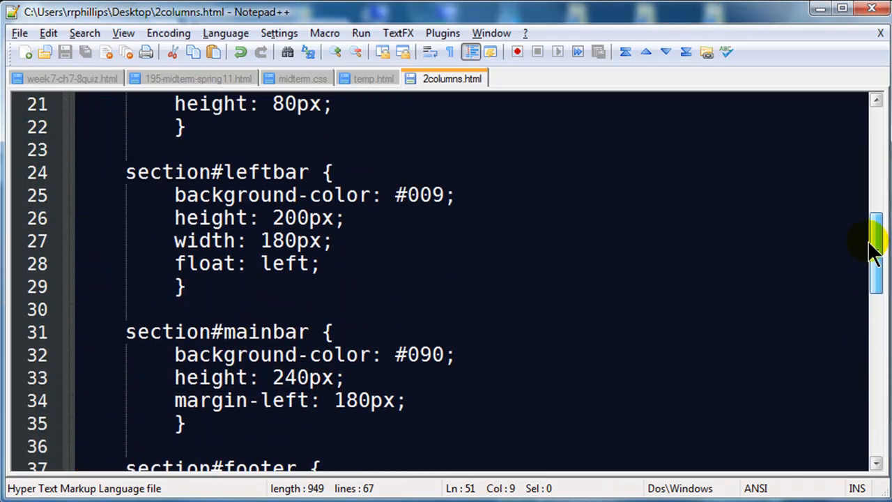
scroll("up", 3)
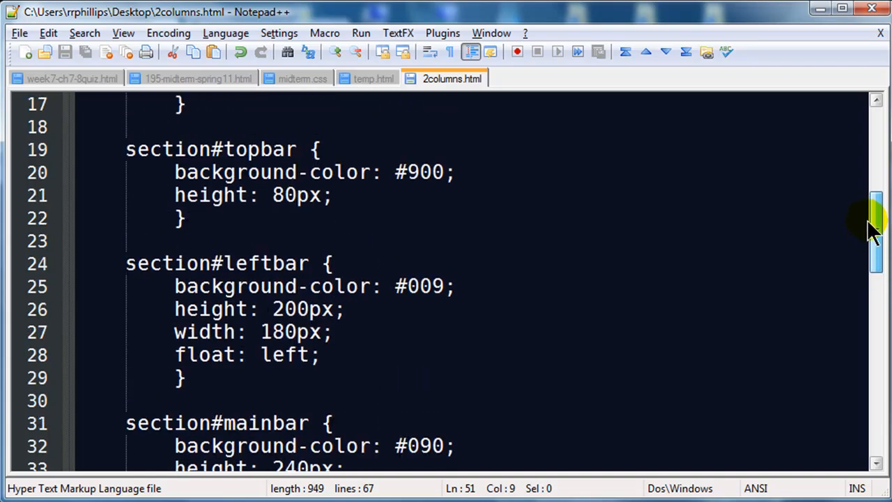
scroll("down", 3)
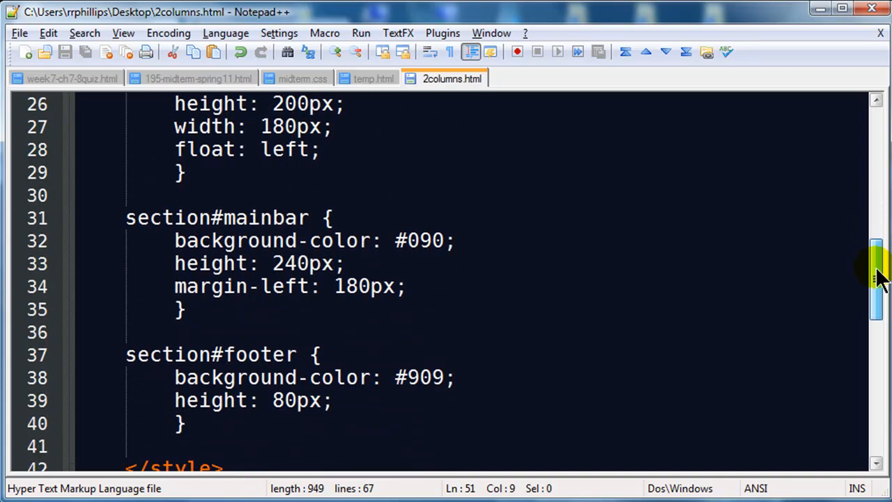
scroll("down", 3)
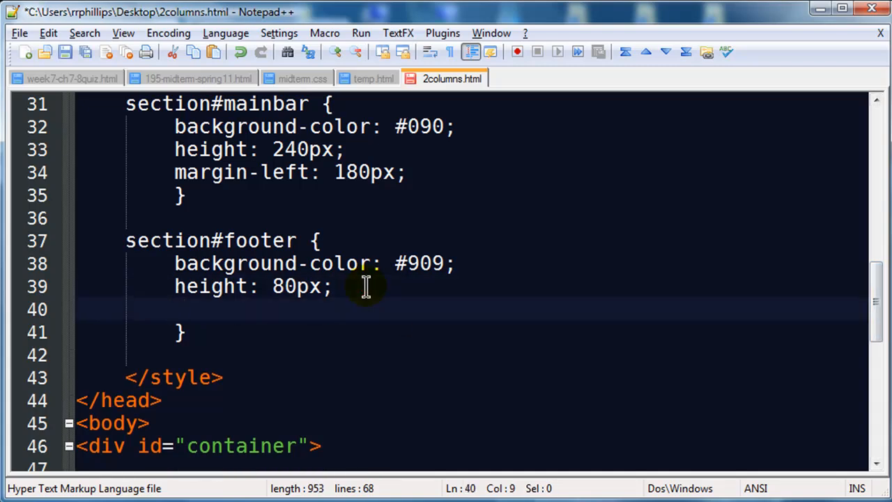
type("clear: bloth")
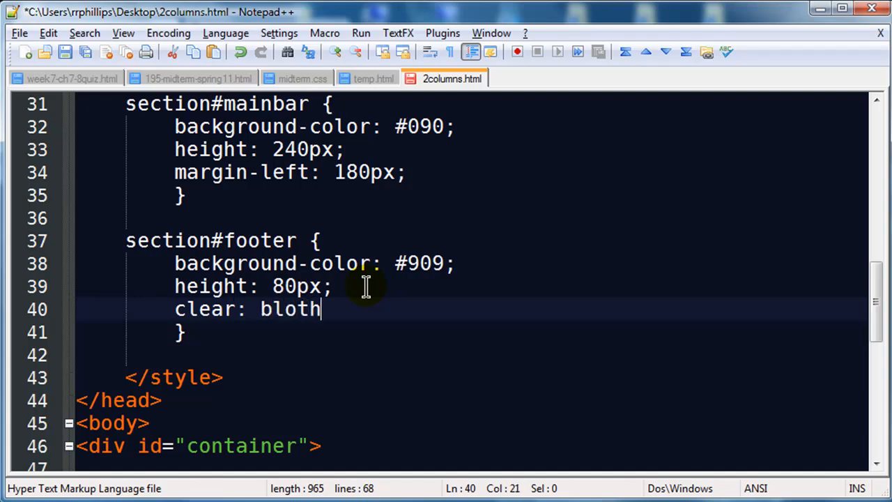
key("Backspace")
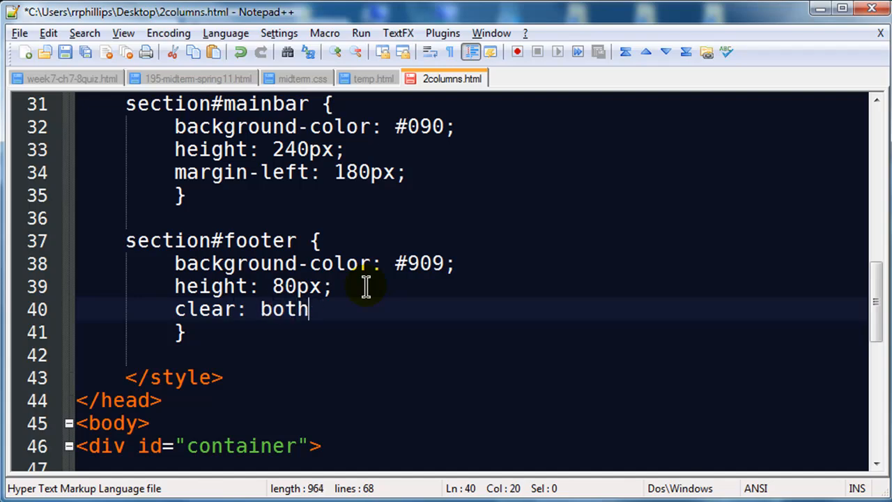
type(";")
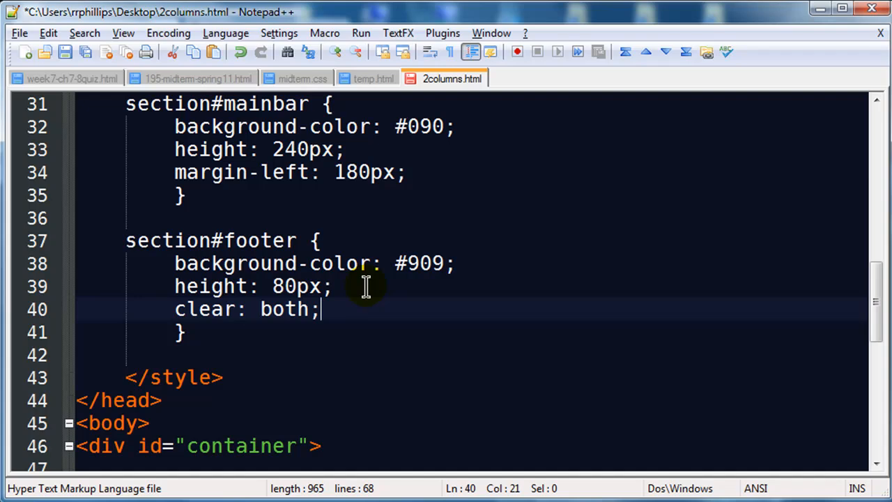
mouse_move(369, 286)
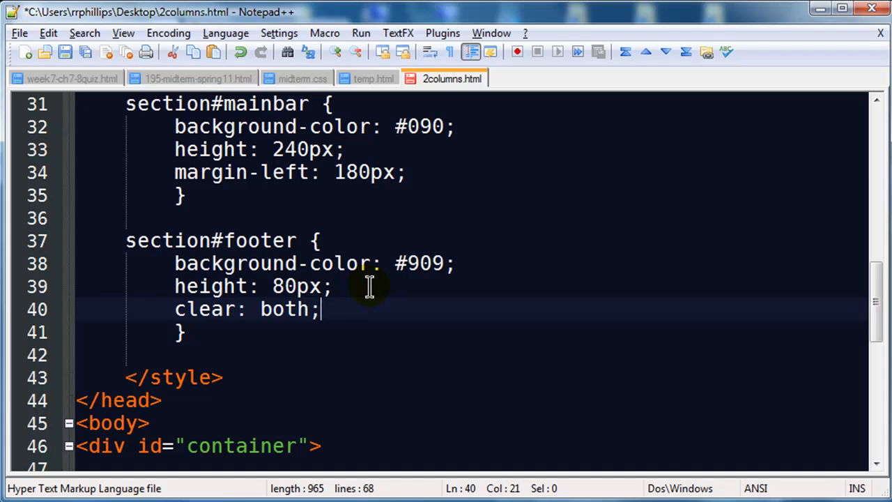
mouse_move(255, 329)
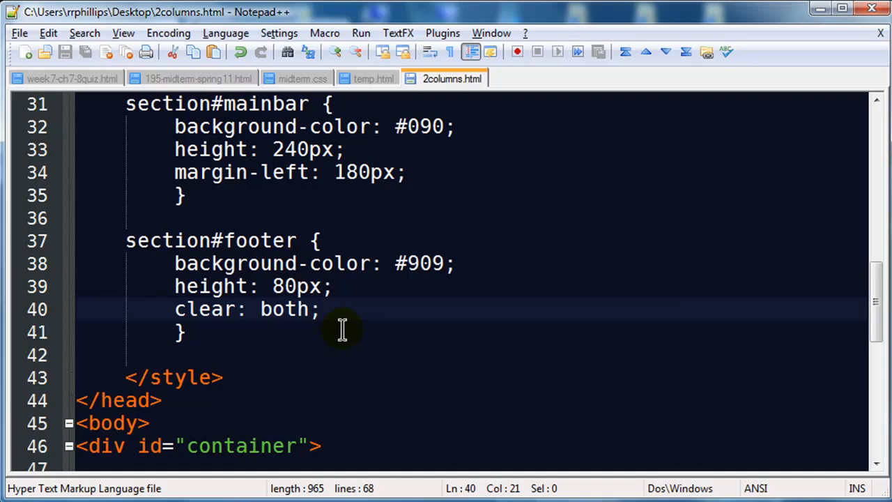
Change the leftbar section's height from 200px to 240px
scroll("up", 3)
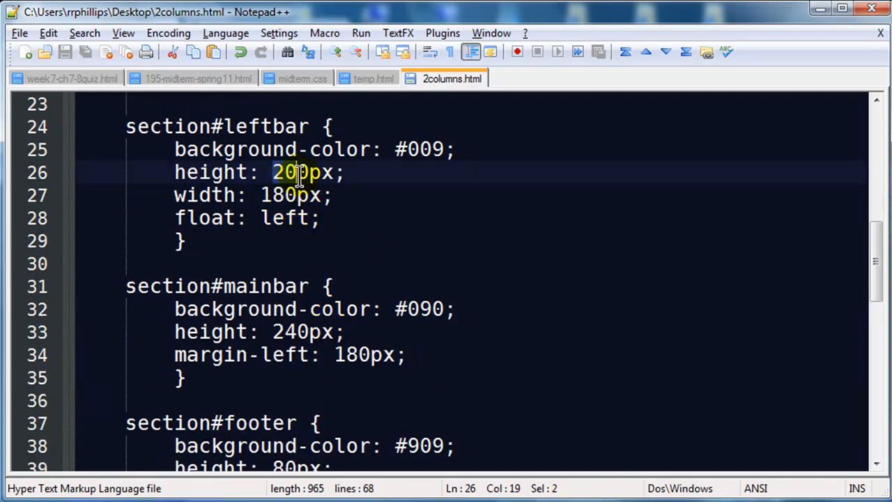
type("24")
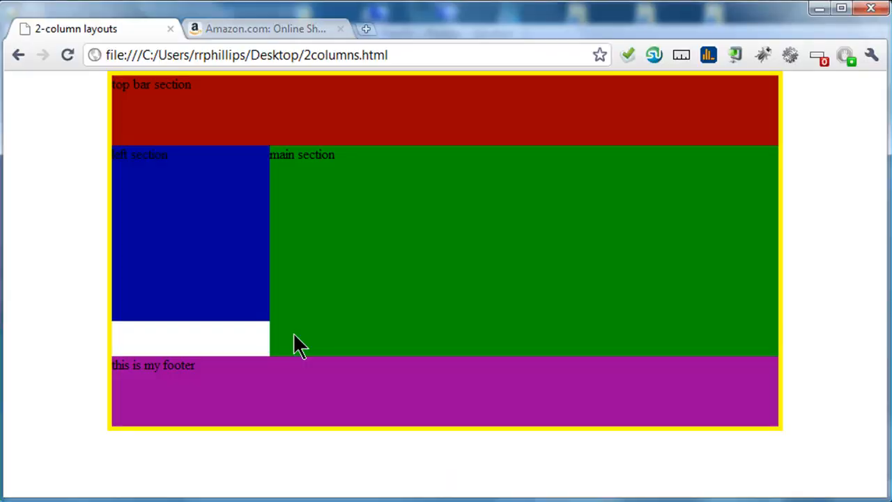
Scroll the reloaded page to view the white gap beneath the green main section
scroll("down", 3)
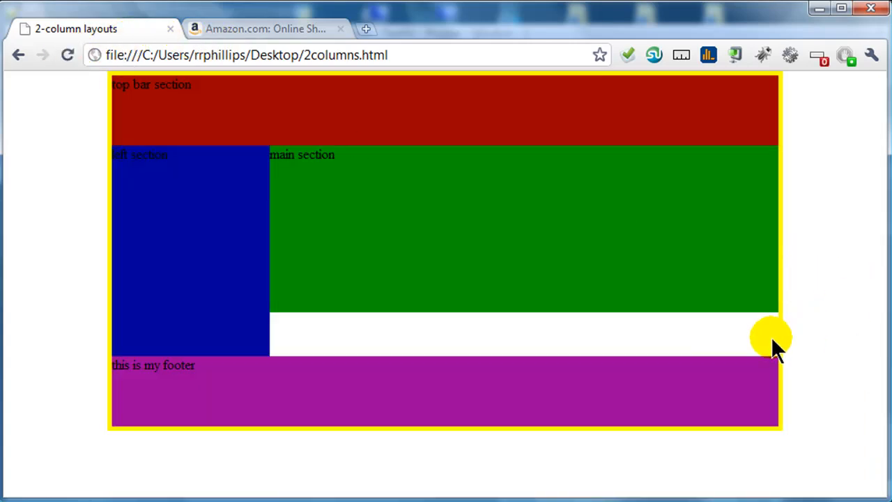
mouse_move(230, 387)
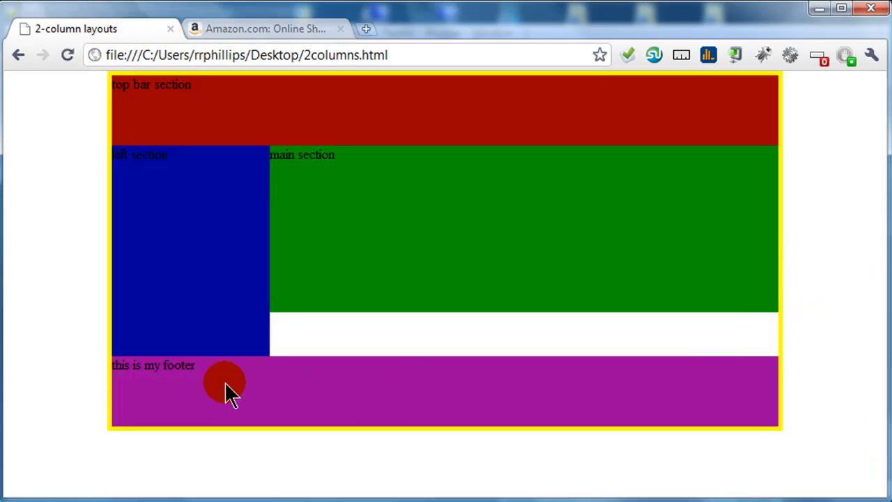
mouse_move(254, 366)
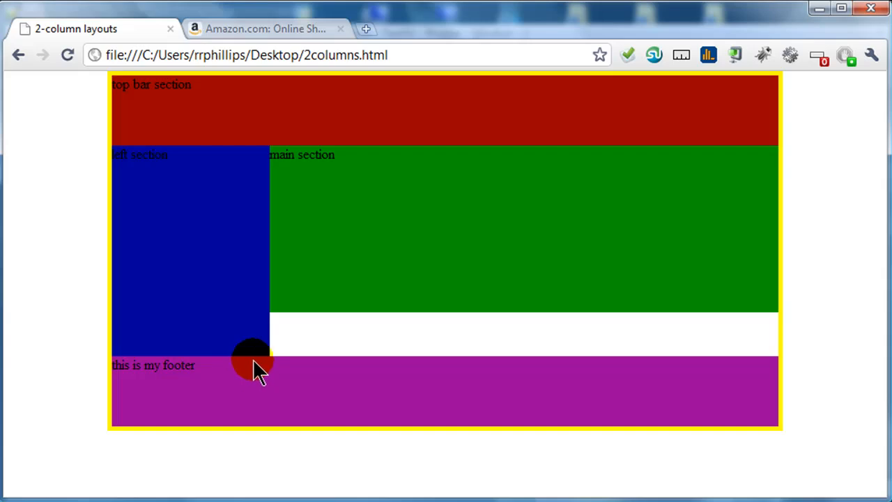
mouse_move(267, 182)
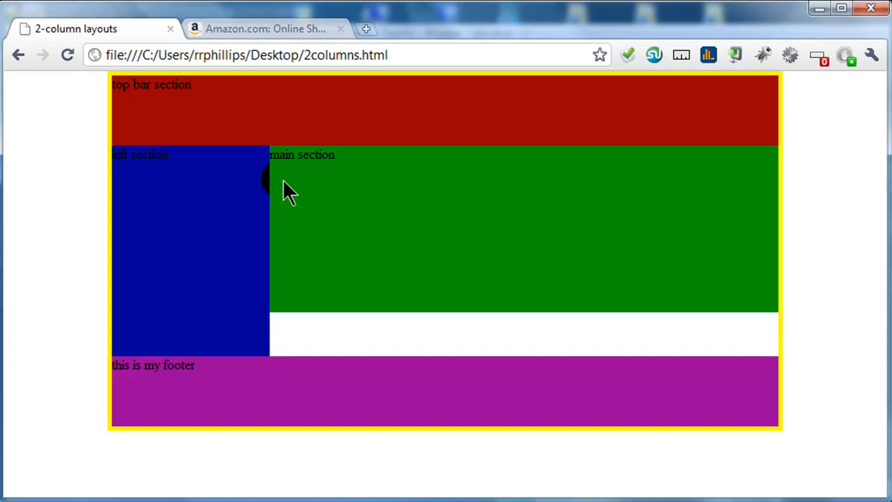
mouse_move(322, 188)
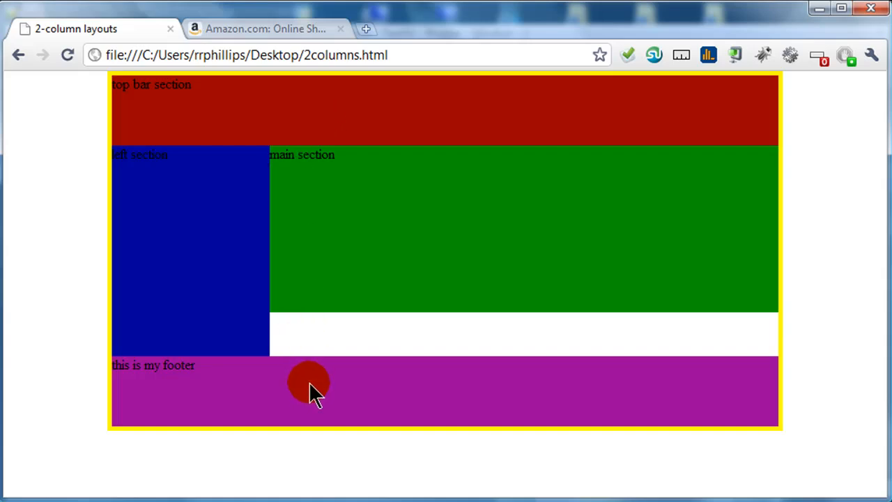
mouse_move(620, 341)
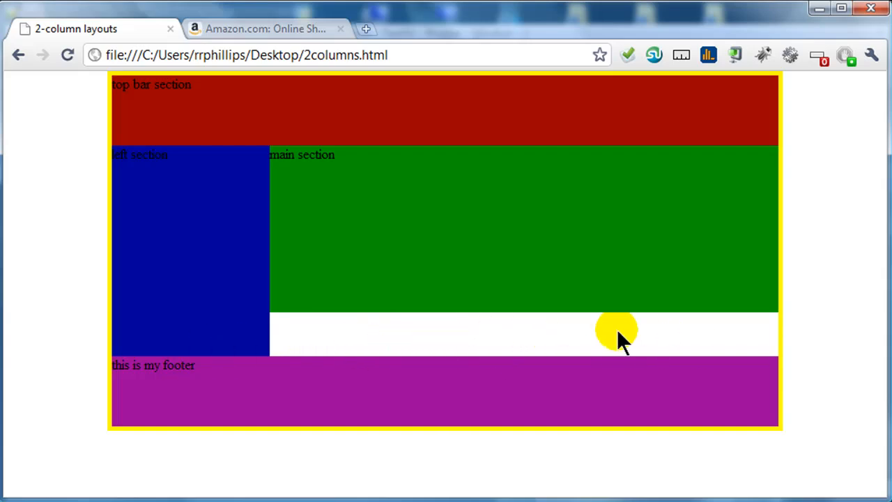
mouse_move(457, 342)
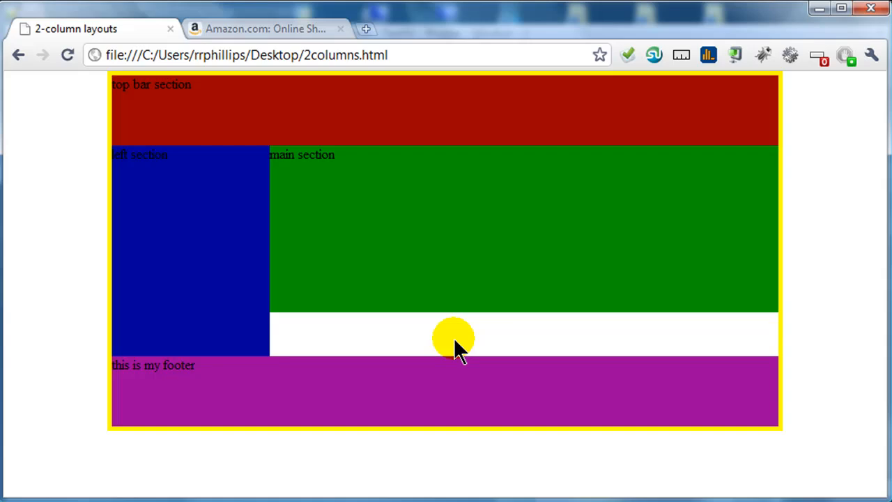
mouse_move(369, 359)
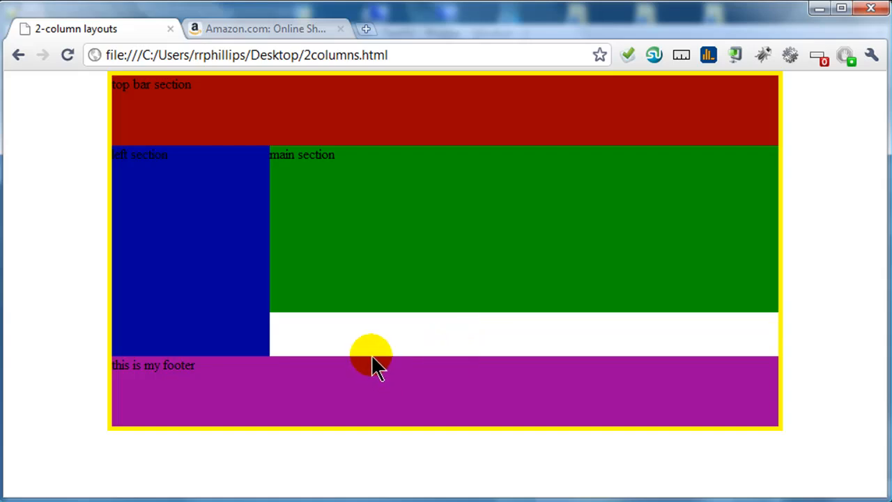
mouse_move(362, 307)
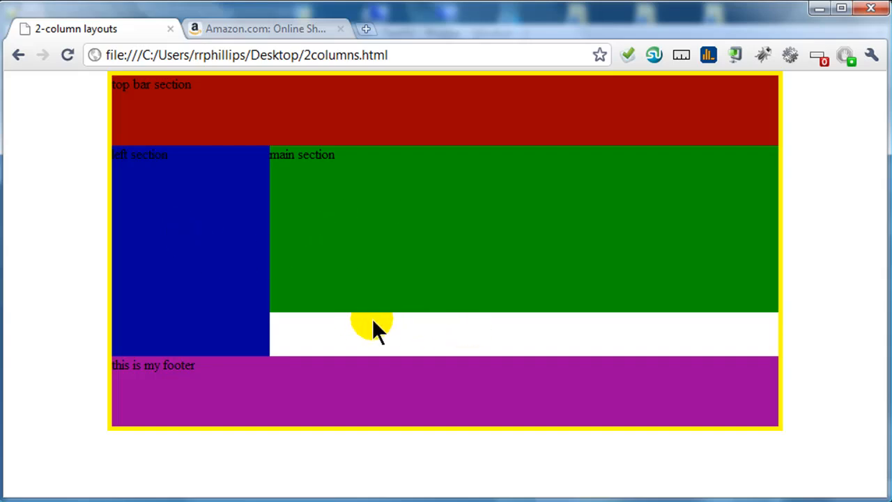
mouse_move(359, 338)
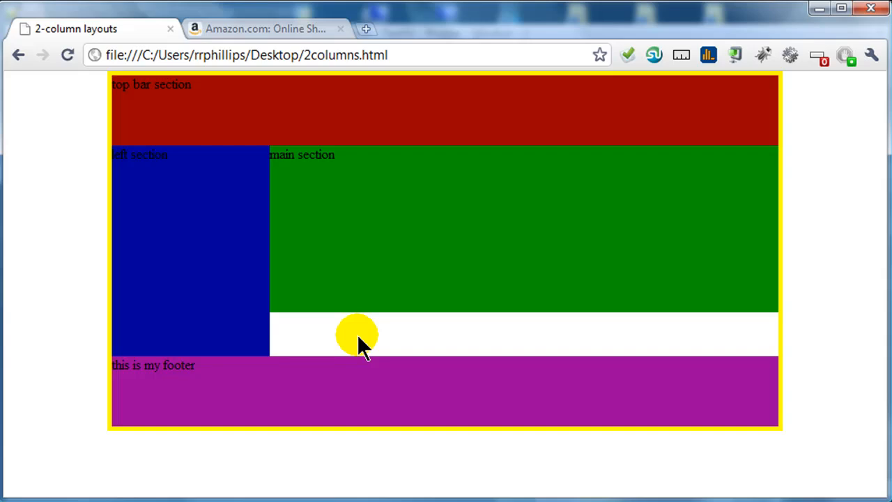
mouse_move(366, 341)
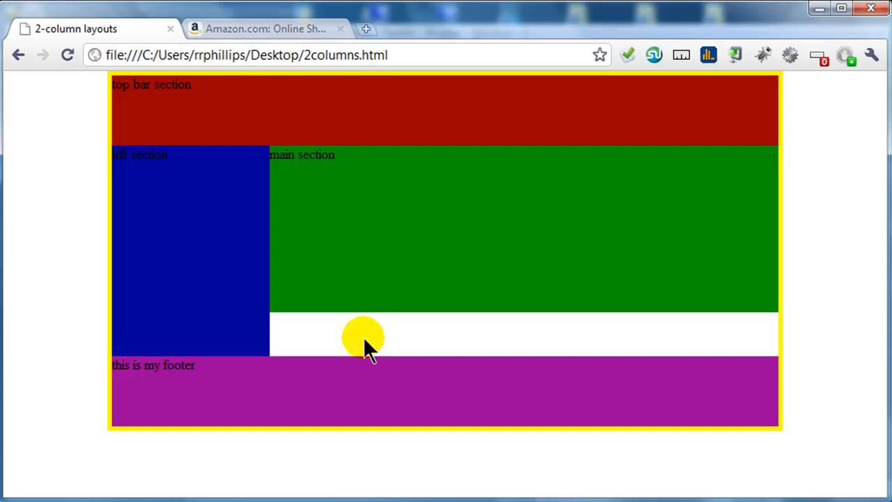
mouse_move(429, 341)
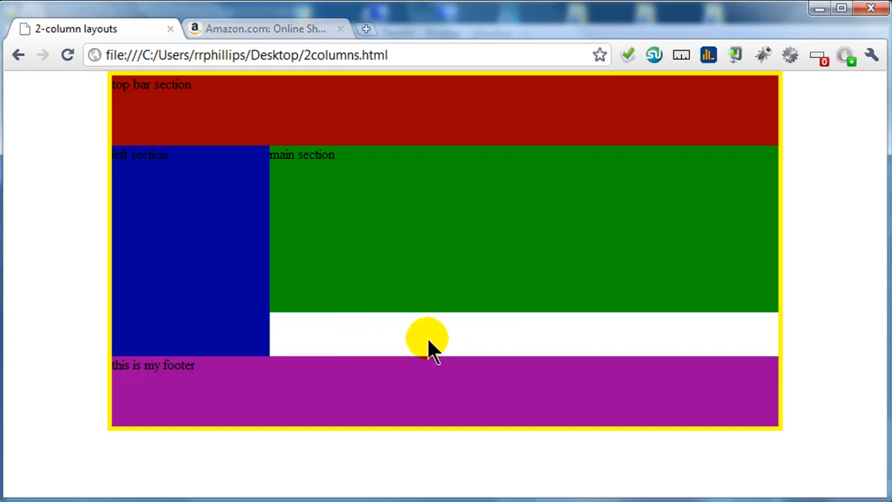
mouse_move(146, 271)
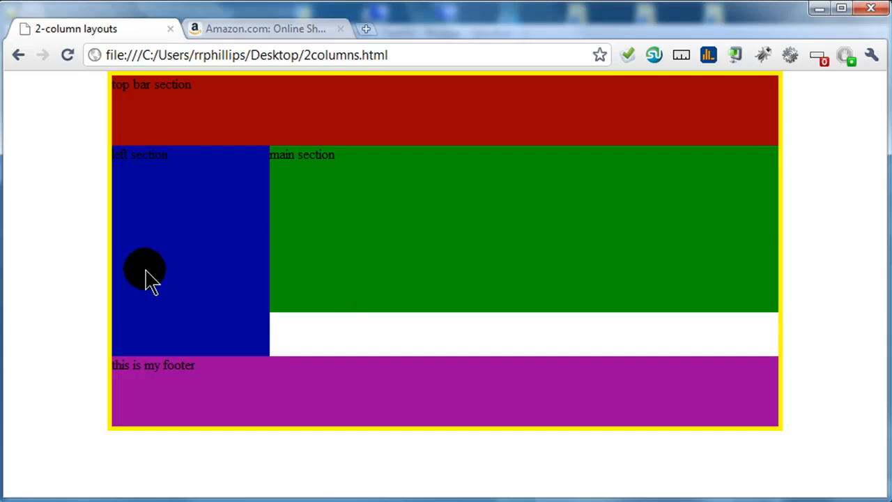
mouse_move(153, 282)
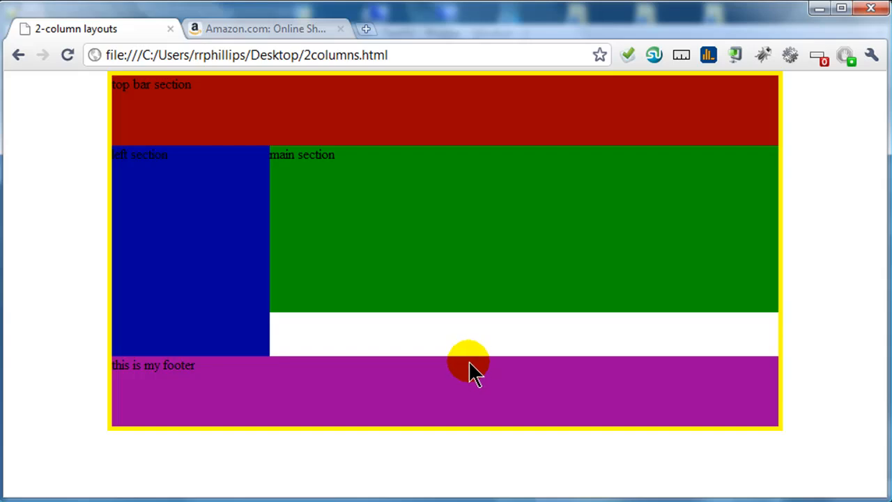
mouse_move(446, 359)
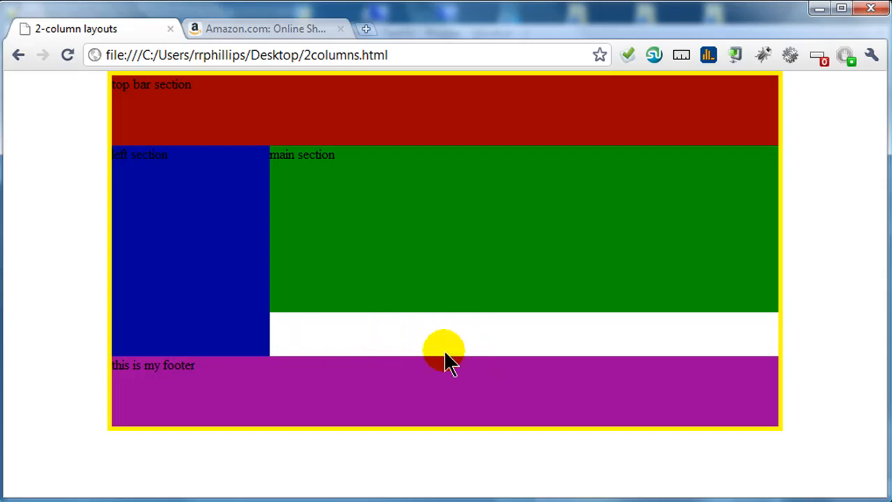
mouse_move(391, 348)
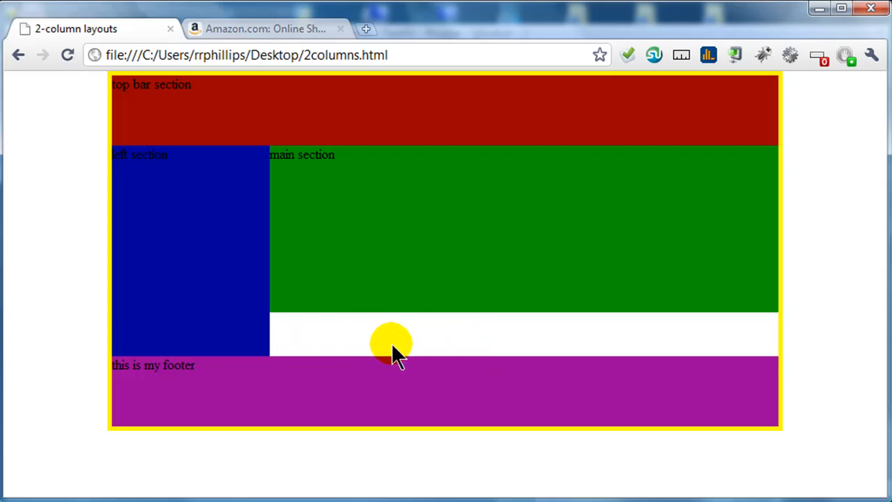
mouse_move(429, 345)
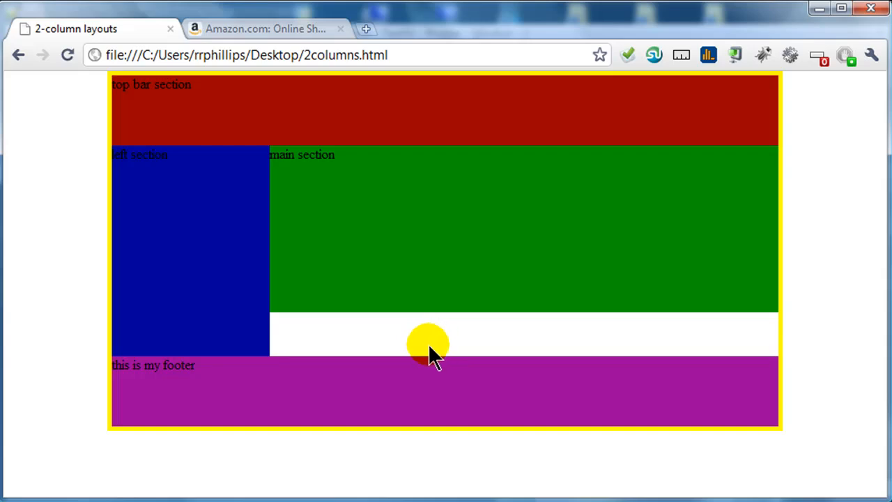
mouse_move(342, 202)
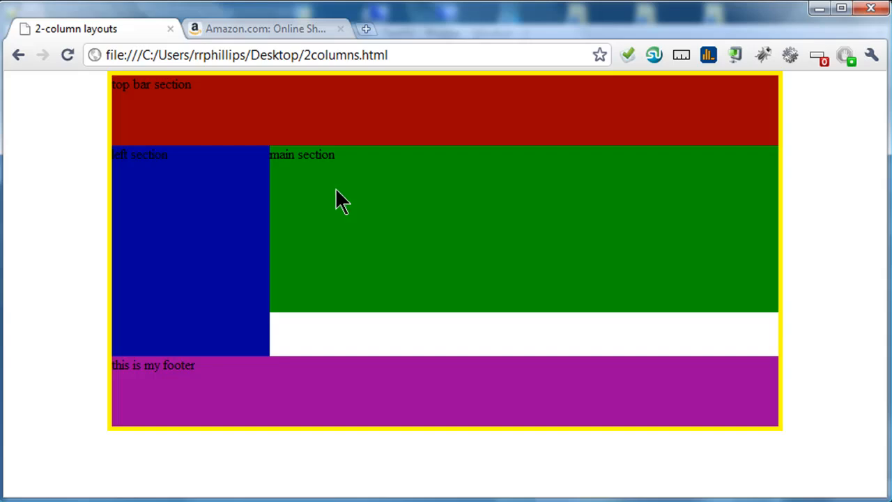
mouse_move(352, 334)
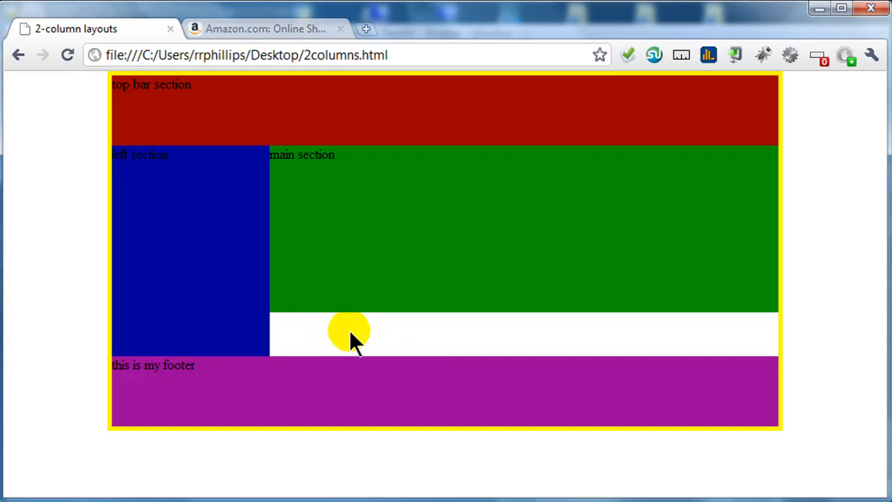
mouse_move(373, 331)
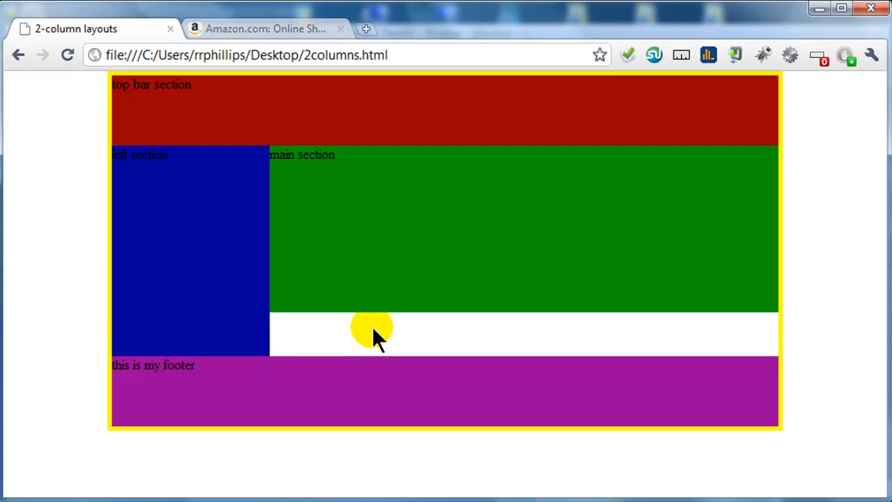
mouse_move(328, 234)
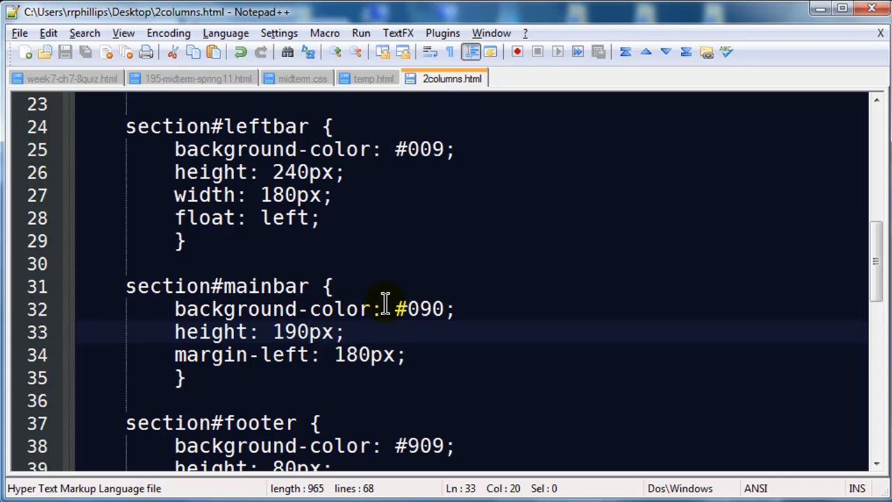
Add 'background-color: #090;' to the div#container rule on line 17
scroll("up", 3)
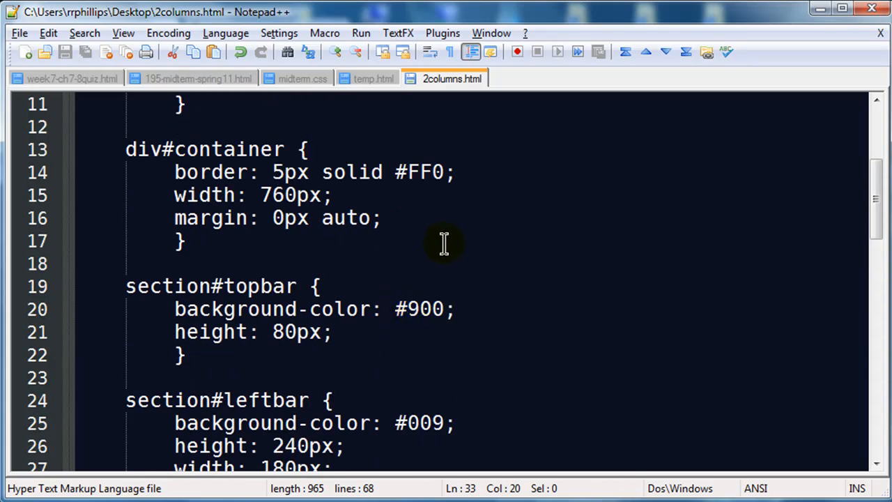
type("backg")
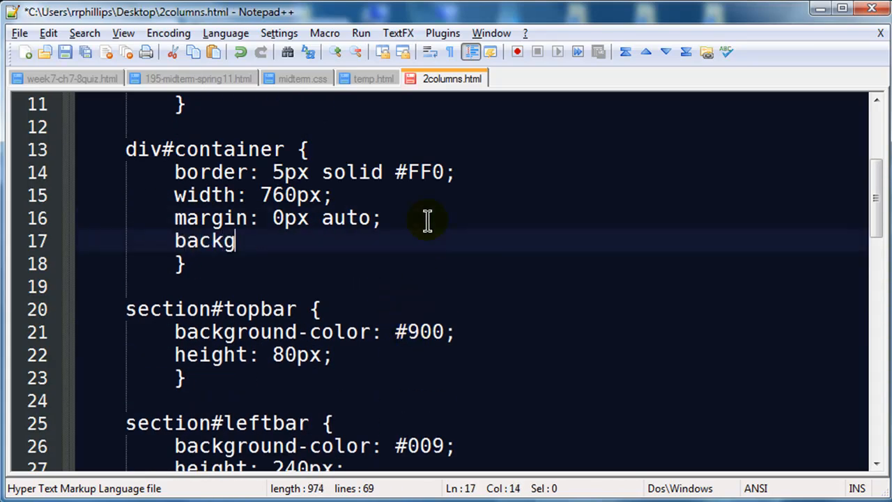
type("round-color:")
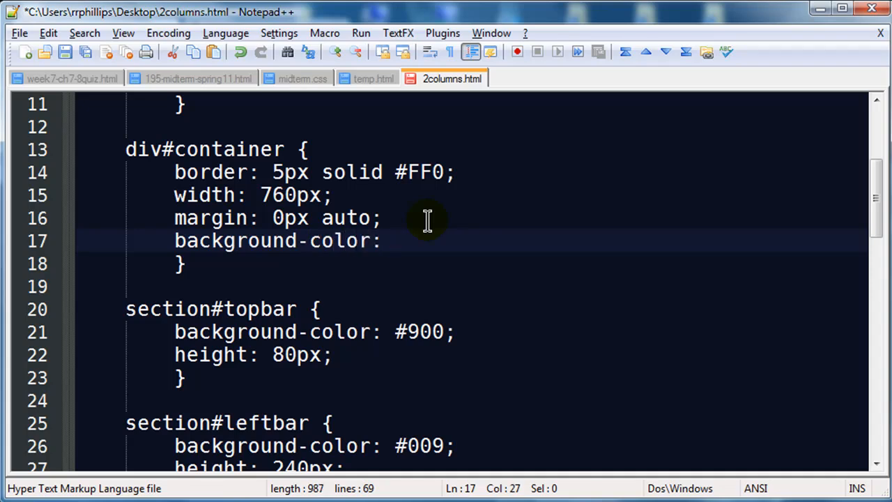
type("#")
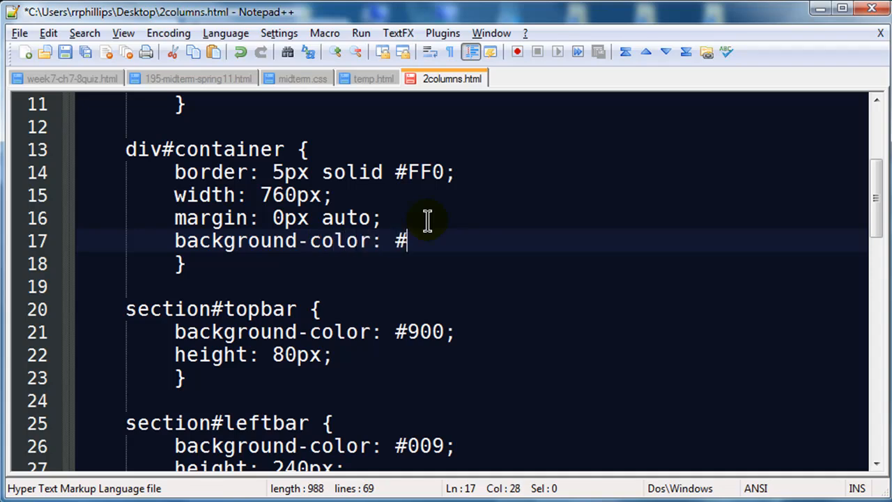
type("090")
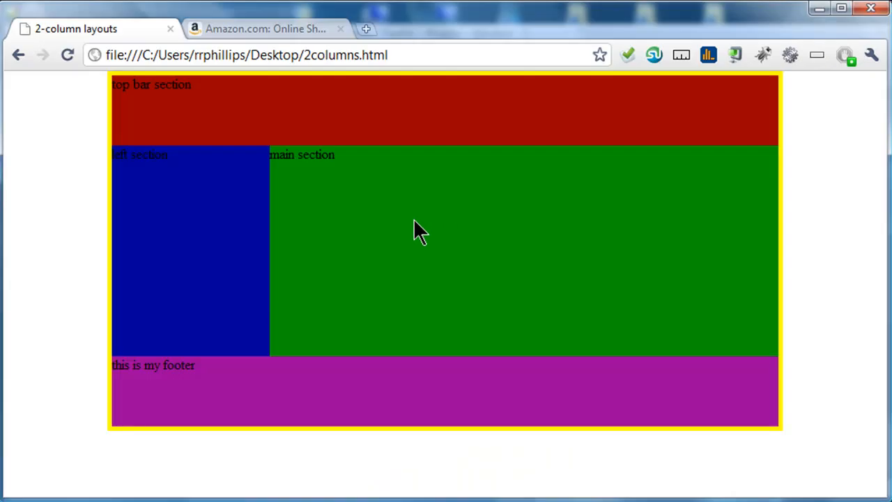
mouse_move(338, 282)
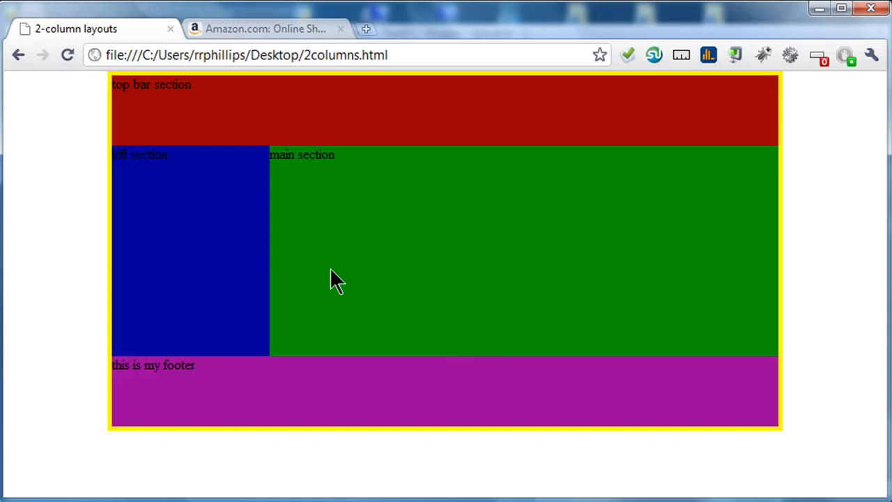
mouse_move(748, 312)
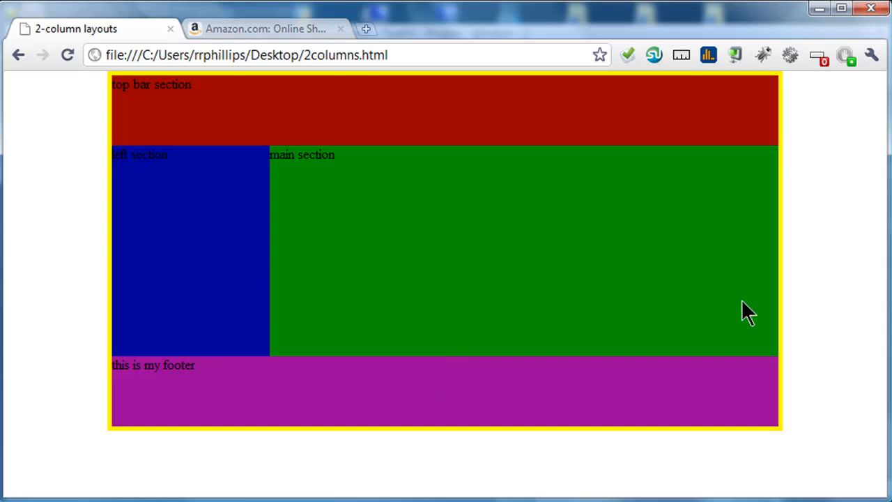
mouse_move(292, 307)
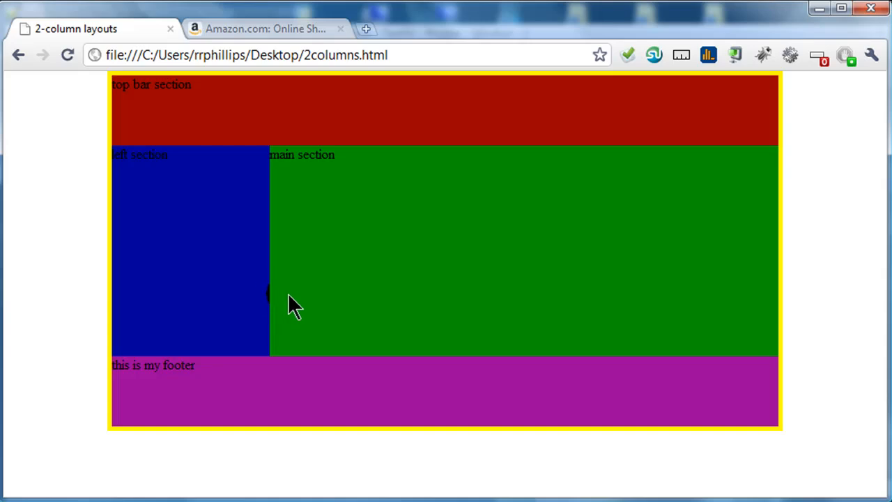
mouse_move(319, 307)
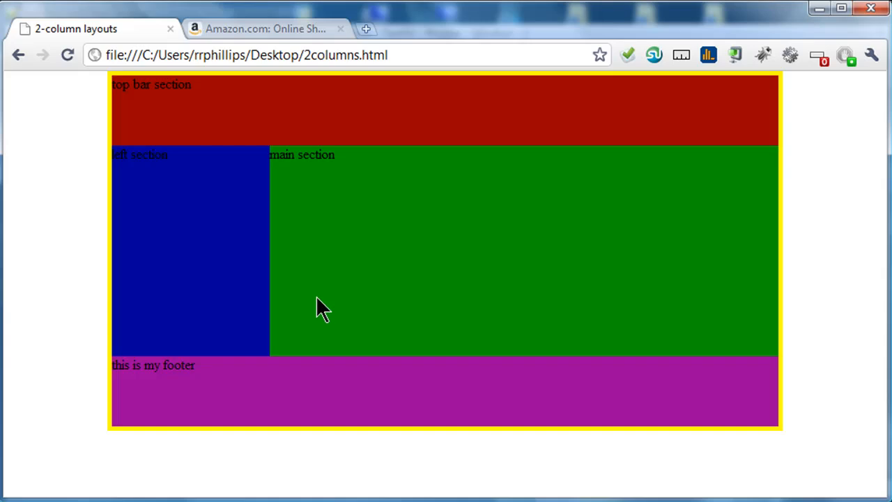
mouse_move(794, 307)
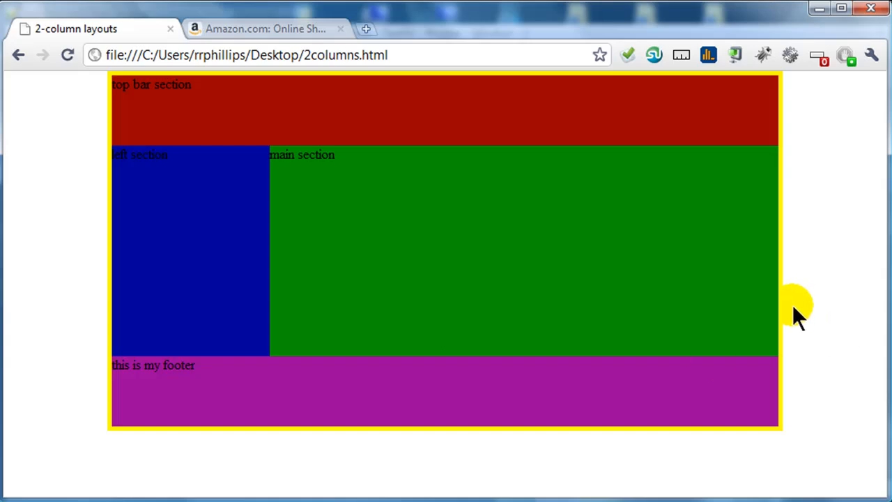
mouse_move(198, 331)
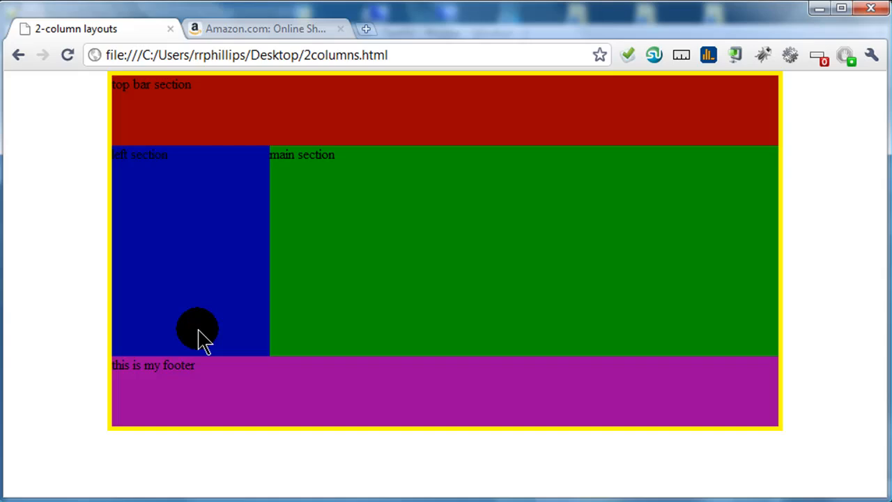
mouse_move(788, 285)
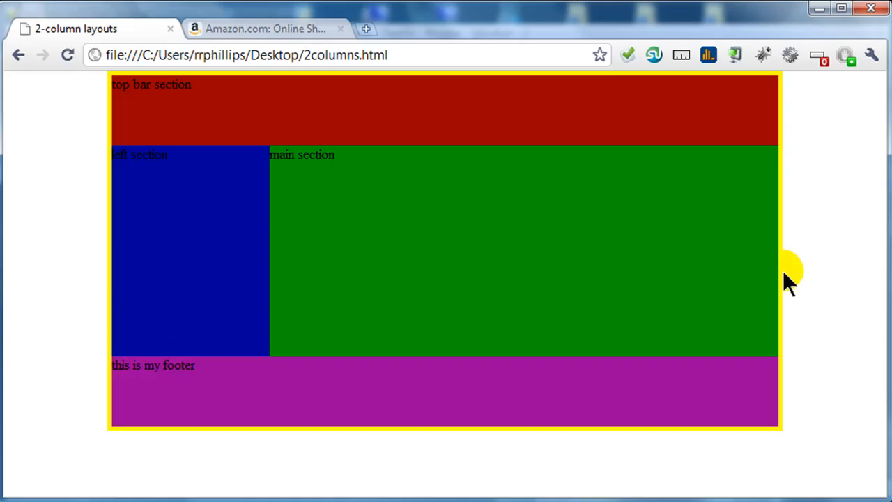
mouse_move(122, 272)
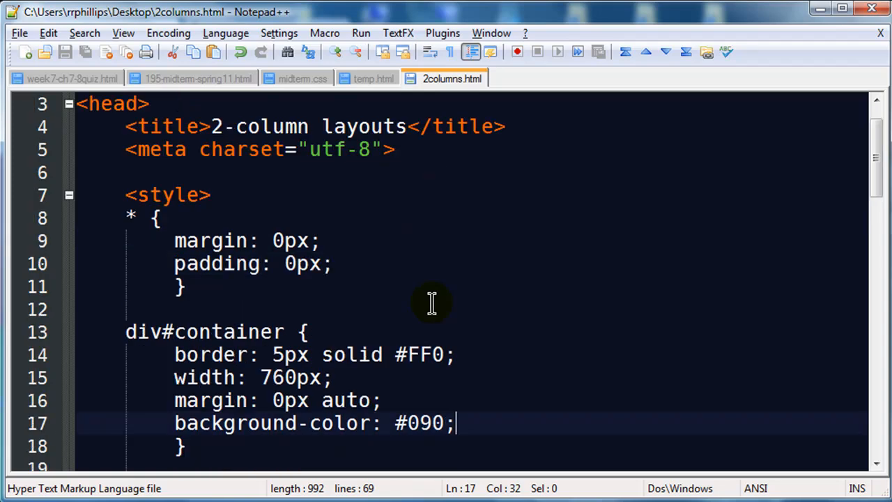
scroll("down", 3)
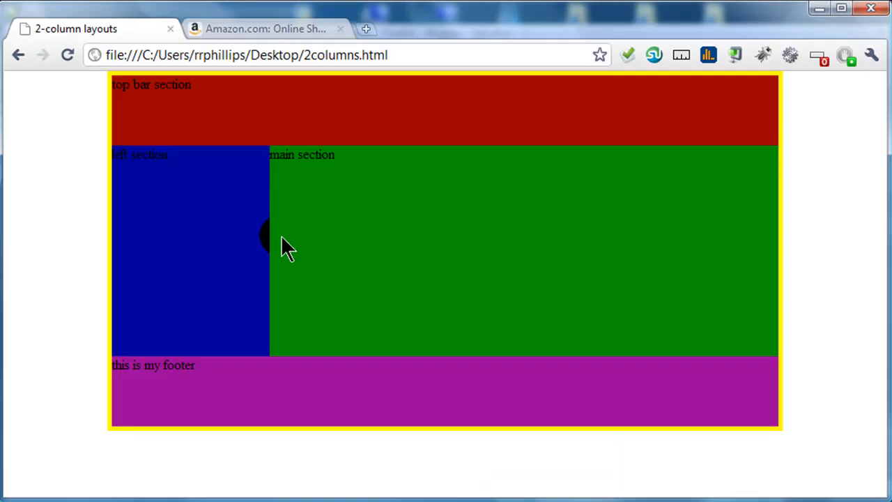
mouse_move(104, 262)
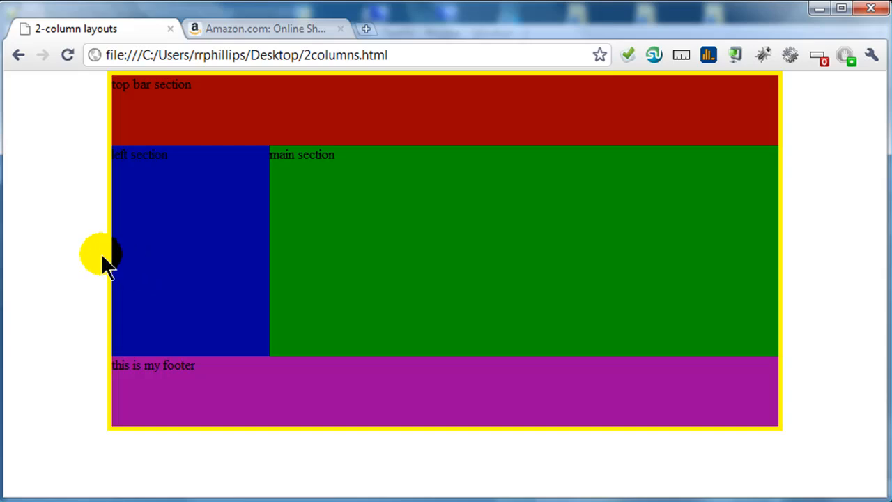
mouse_move(164, 258)
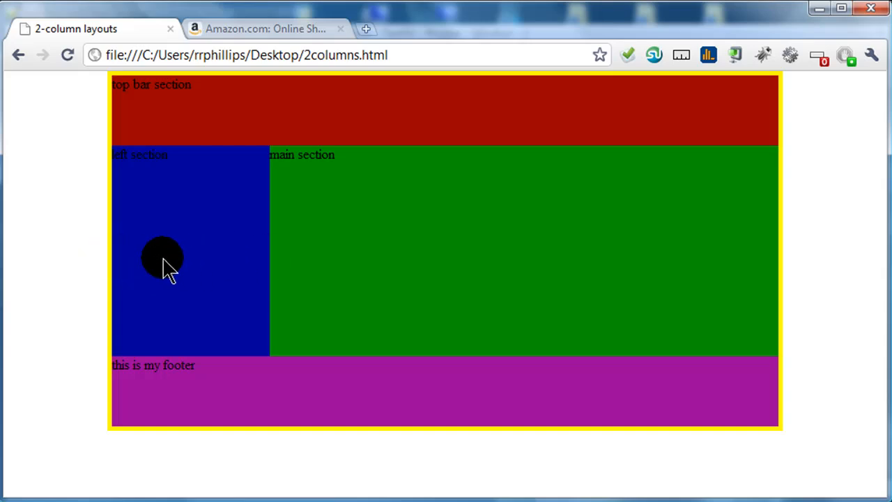
mouse_move(561, 275)
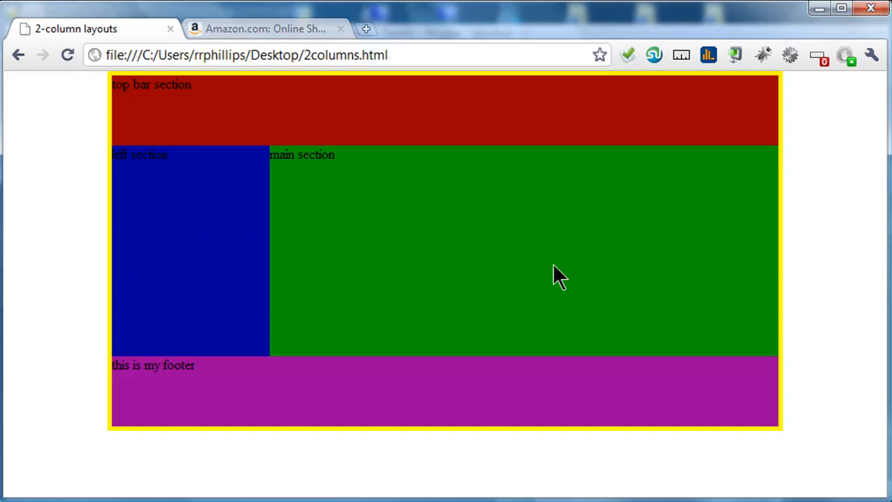
mouse_move(495, 270)
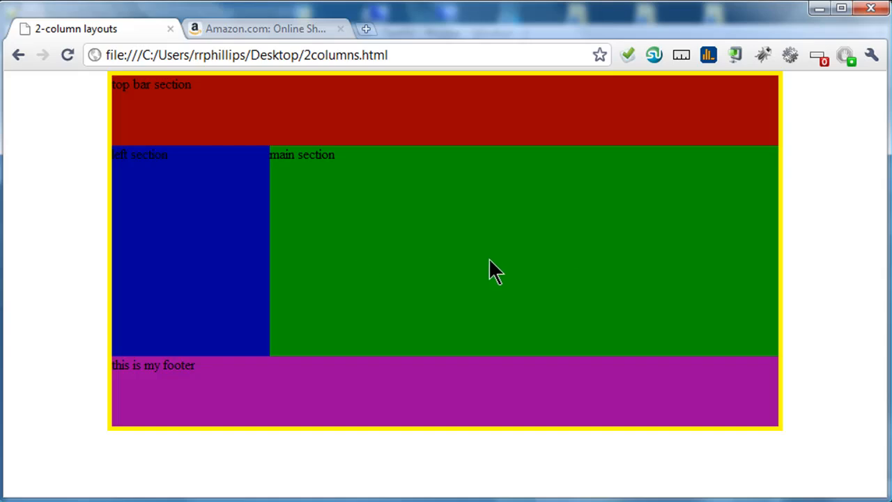
mouse_move(379, 259)
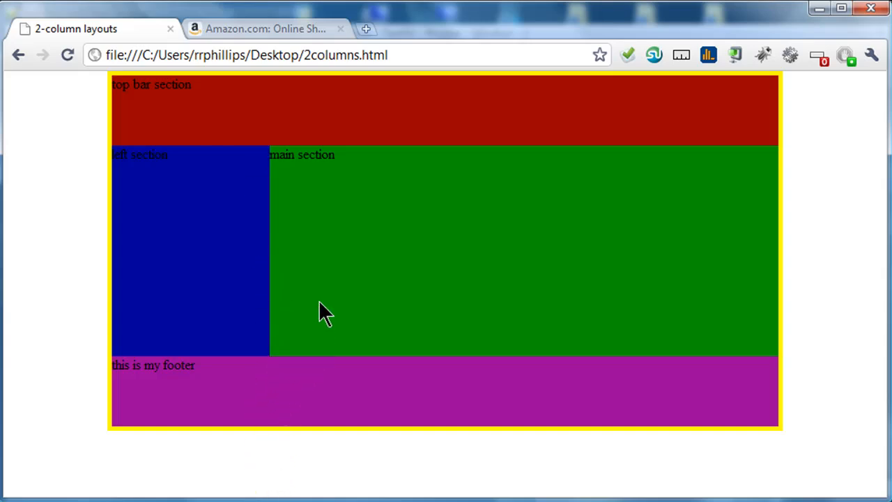
mouse_move(356, 345)
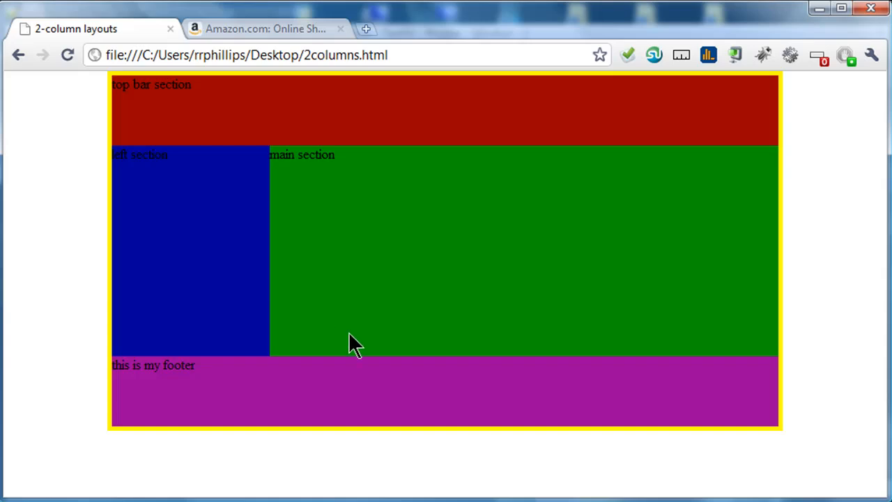
mouse_move(415, 342)
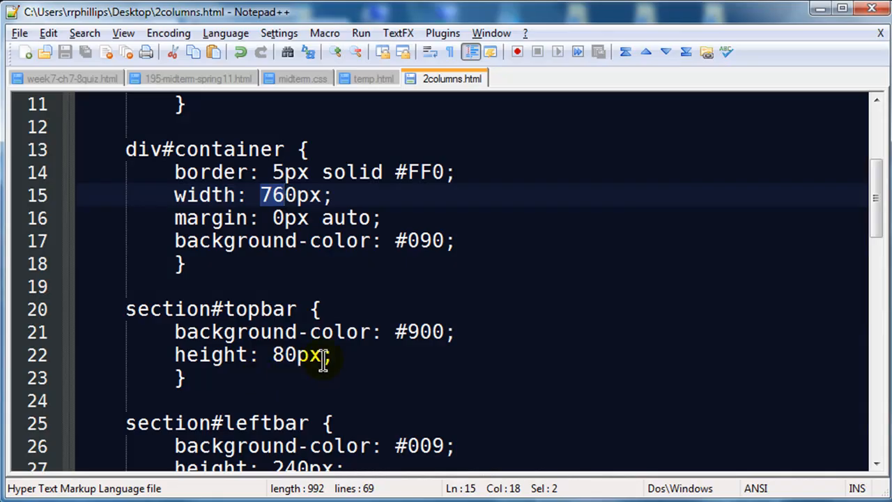
mouse_move(233, 241)
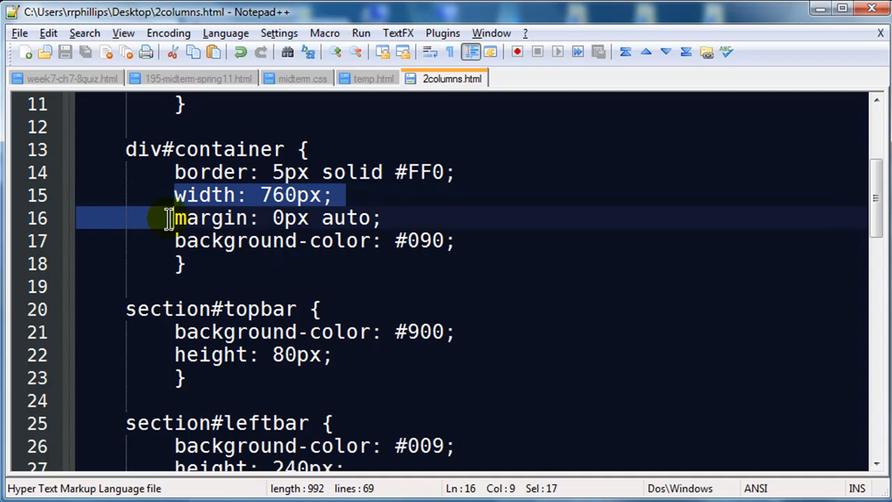
Delete the container's 'width: 760px;' line and change its margin from auto to 25px
key("Delete")
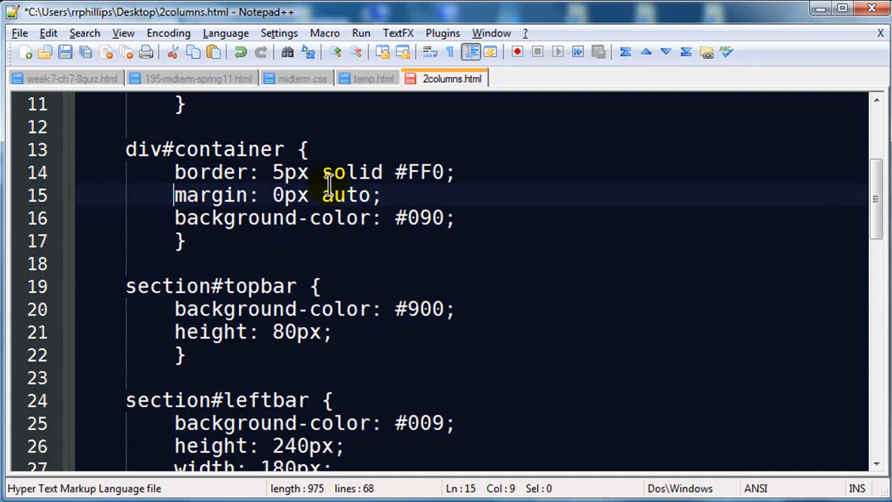
left_click(323, 195)
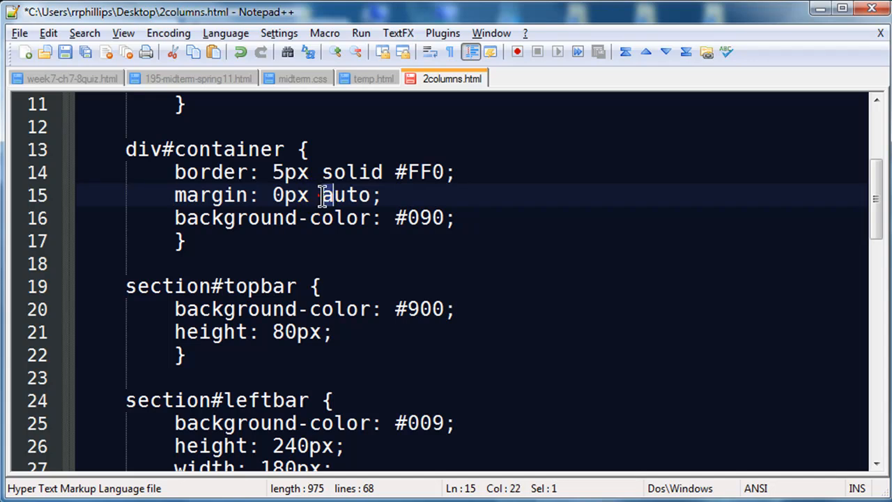
type("2")
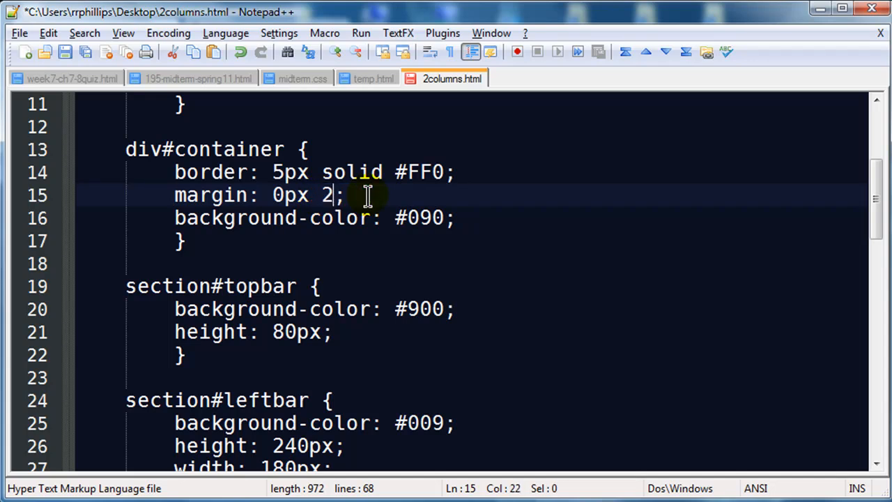
type("5px")
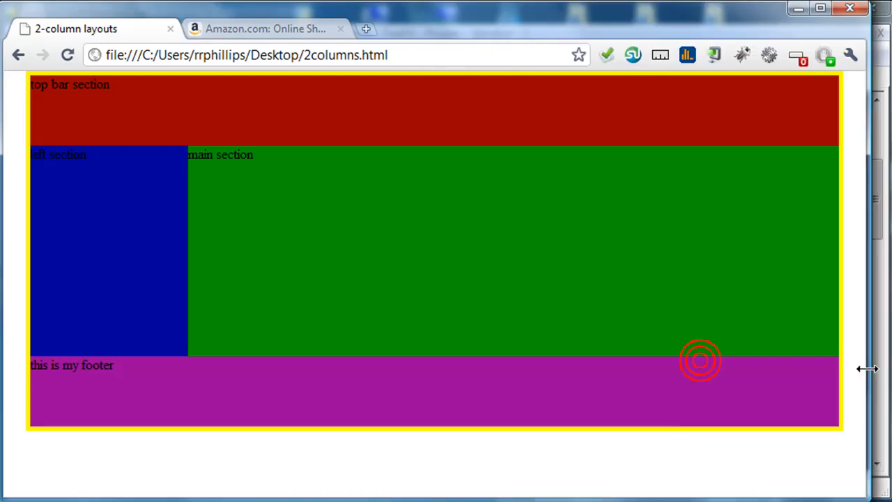
Drag the Chrome window narrower, then wider, to check the container stretches with 25px margins
left_click_drag(868, 369, 644, 296)
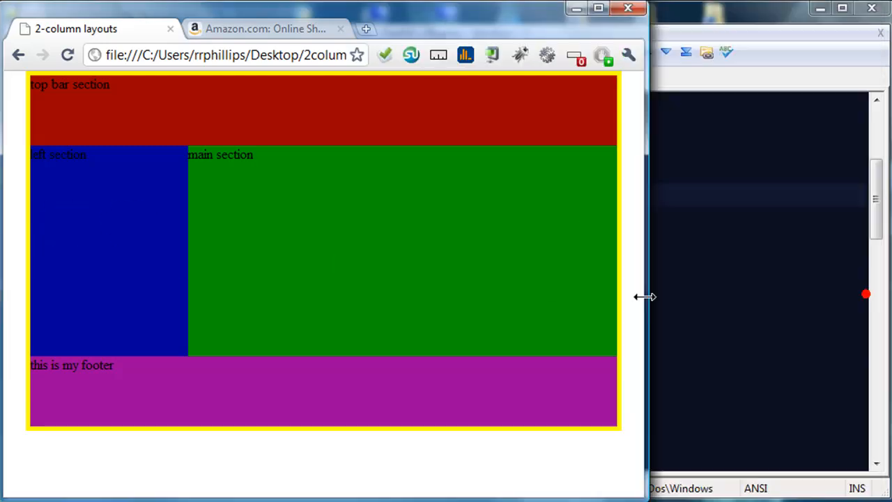
left_click_drag(644, 296, 805, 296)
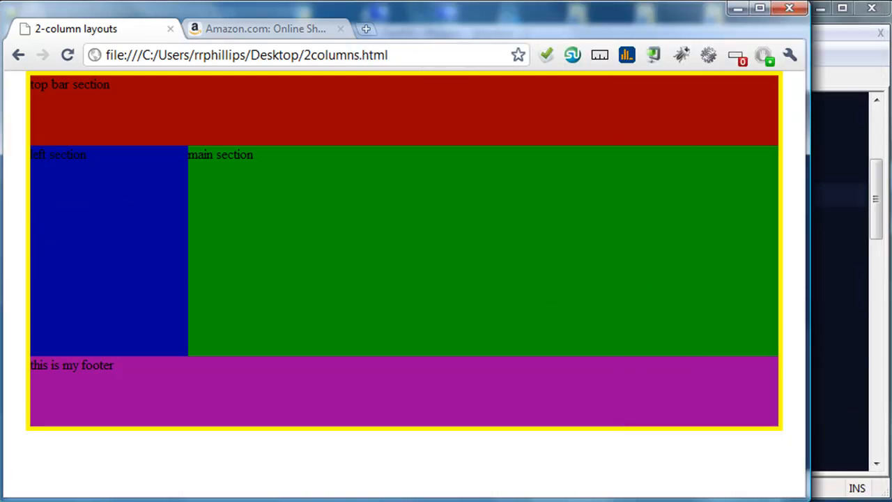